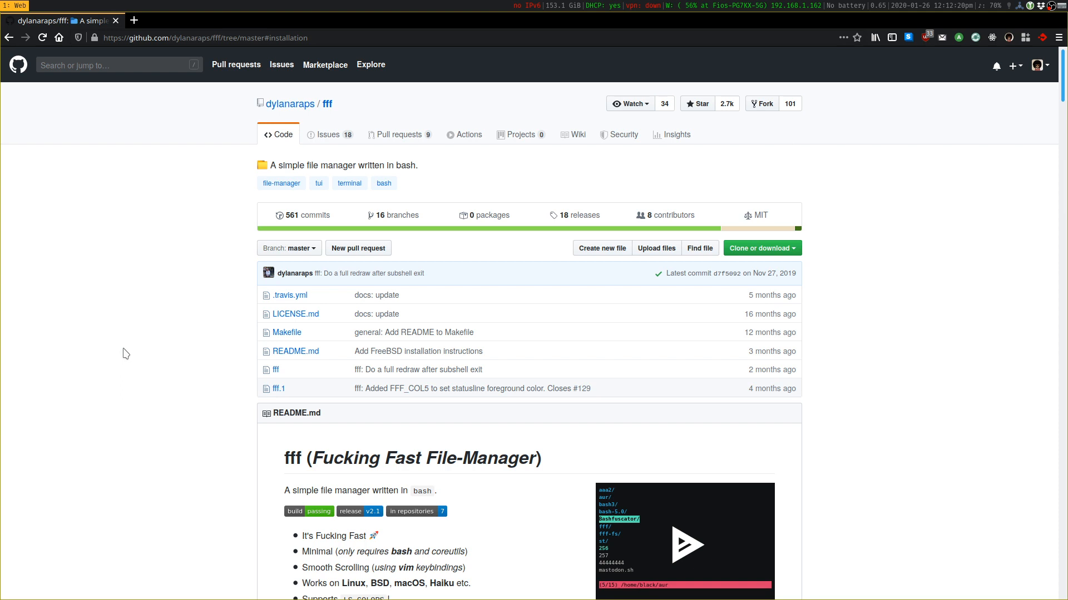
- Scroll the fff README, running neofetch in a terminal along the way
scroll(down, 3)
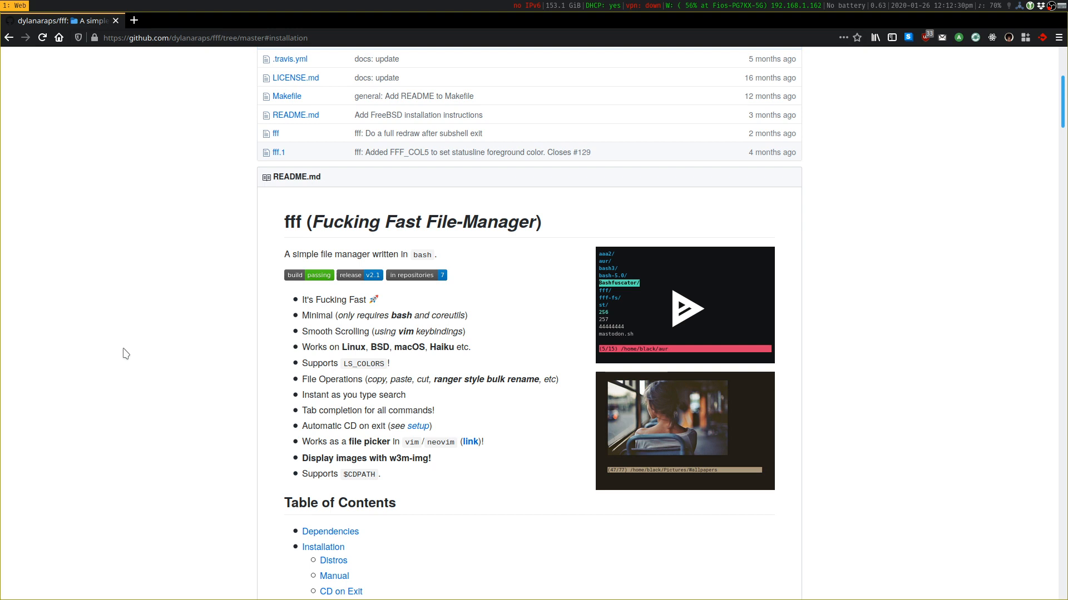
scroll(down, 3)
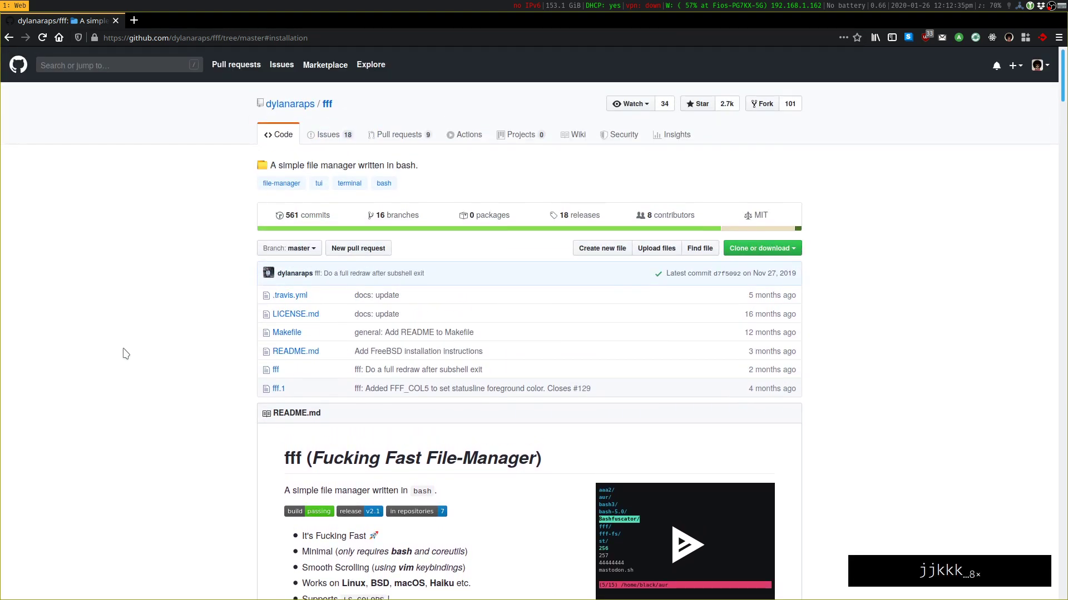
key(Super+2)
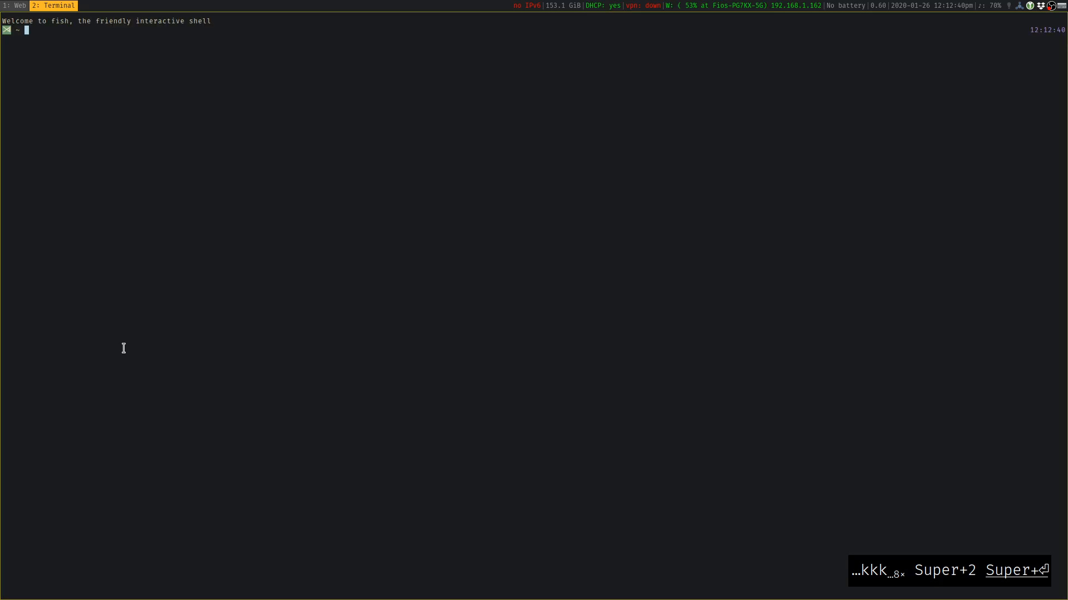
text(neofetch)
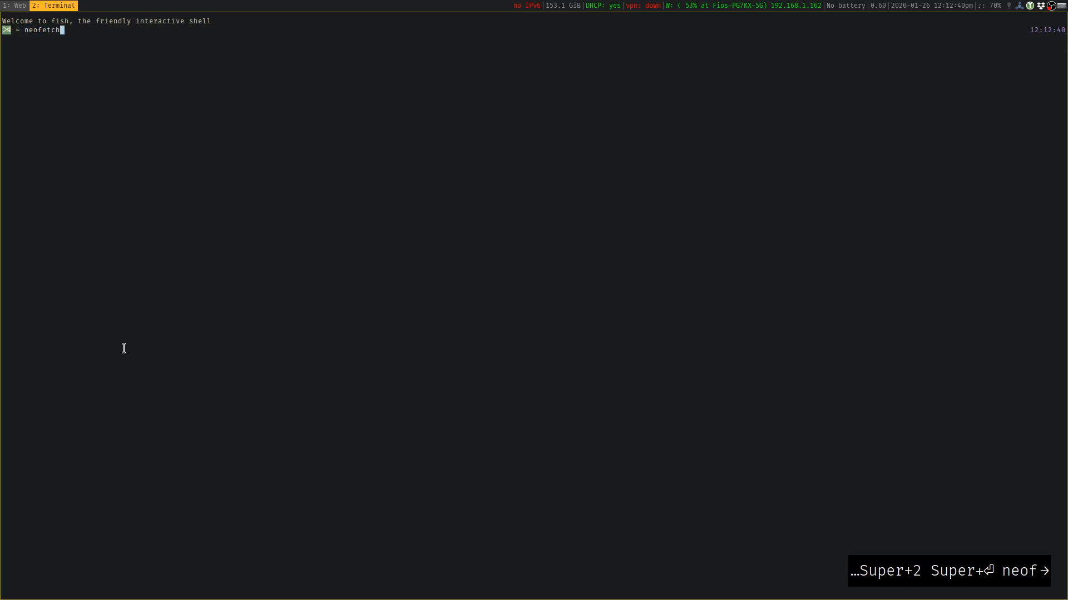
key(Return)
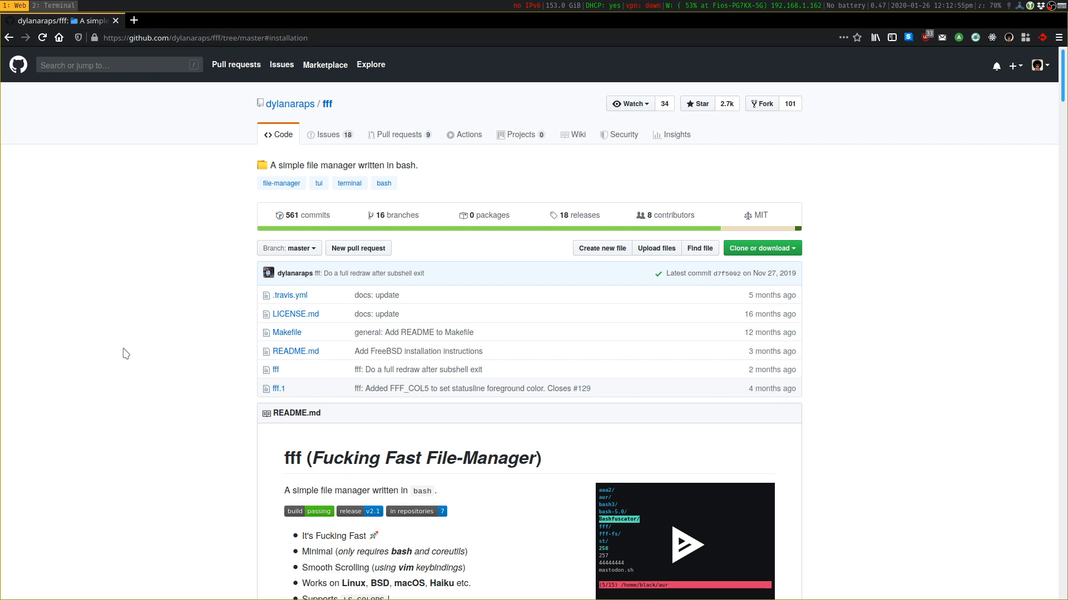
scroll(down, 3)
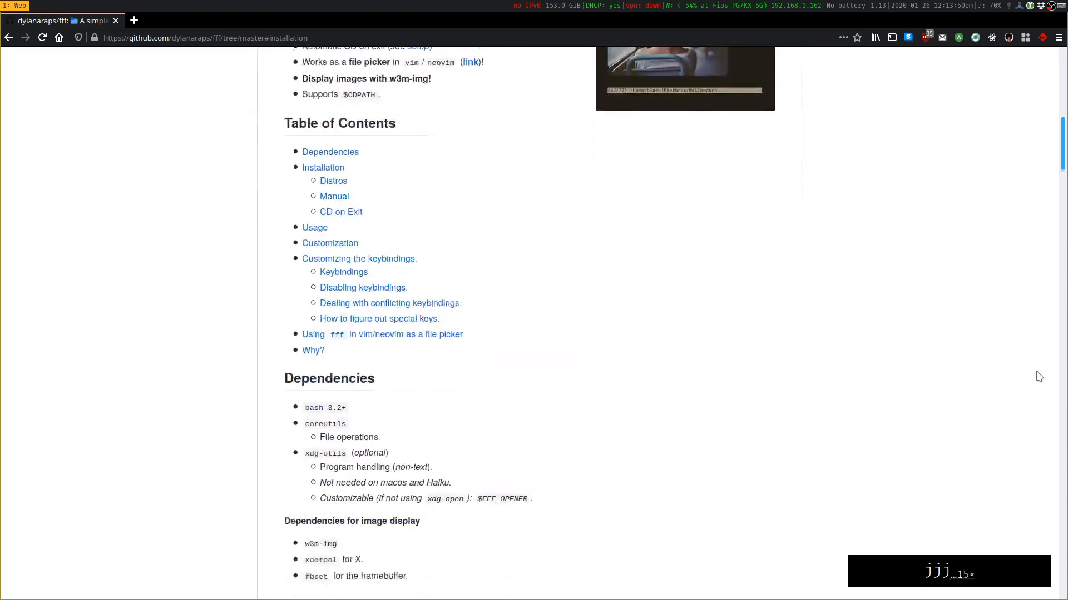
scroll(down, 3)
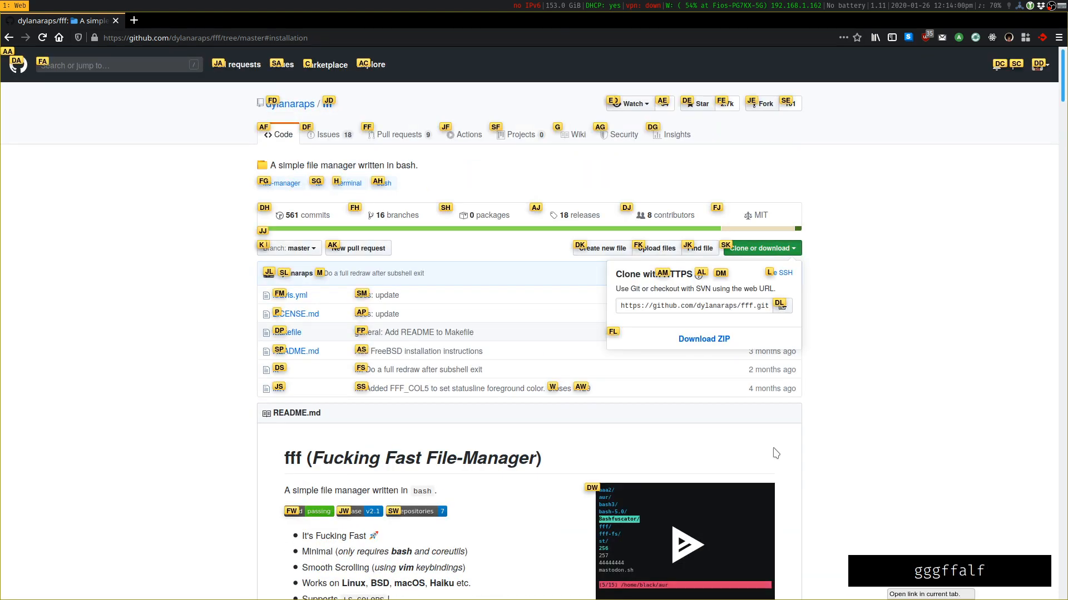
key(Super+2)
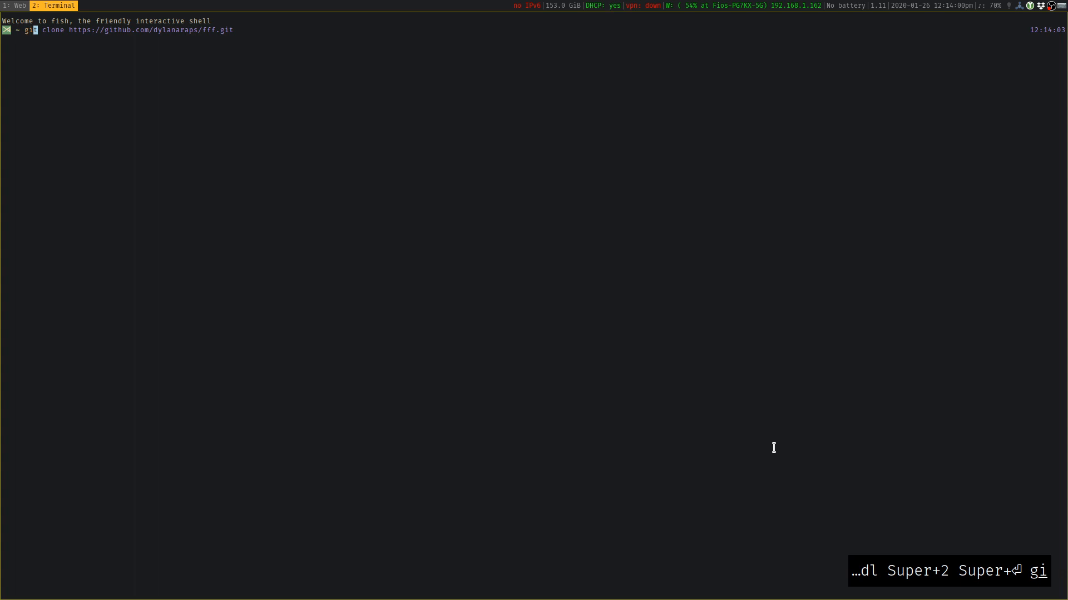
text(~/Applications/)
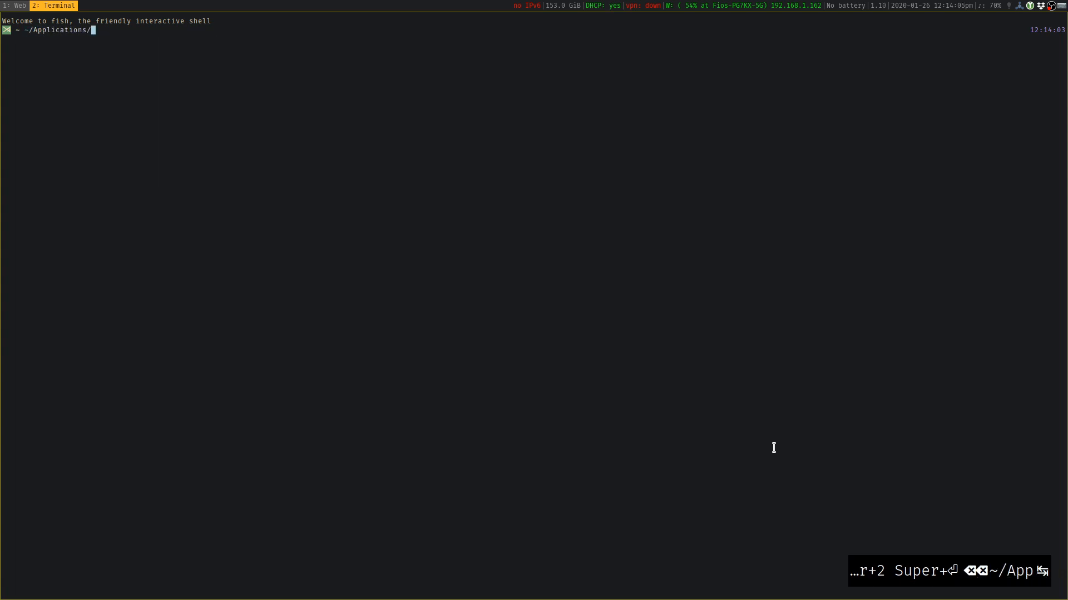
text(git clone https://github.com/dylanaraps/fff.git)
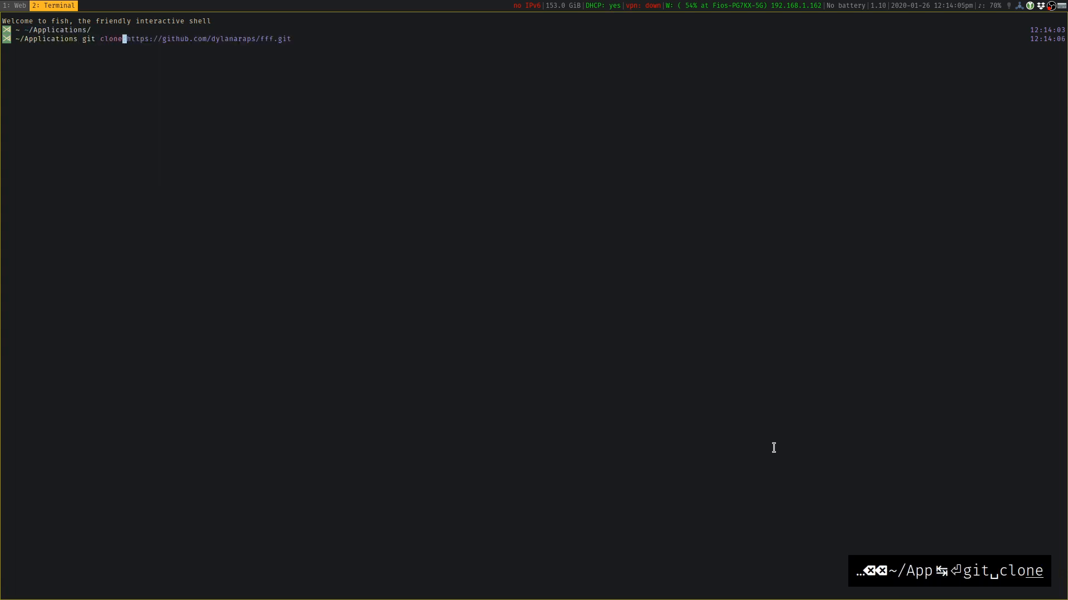
key(Return)
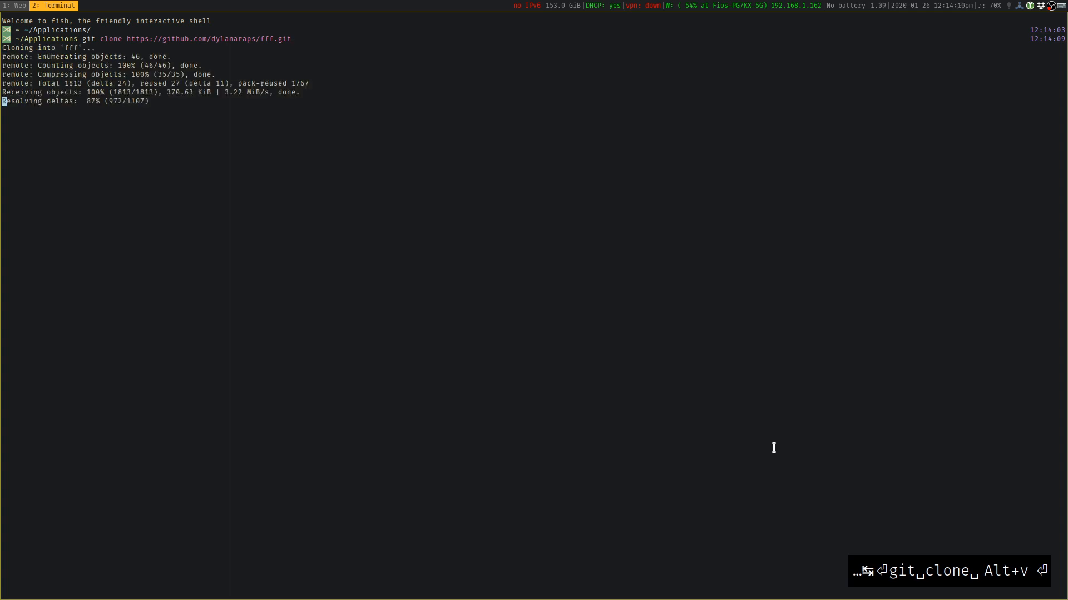
text(fff)
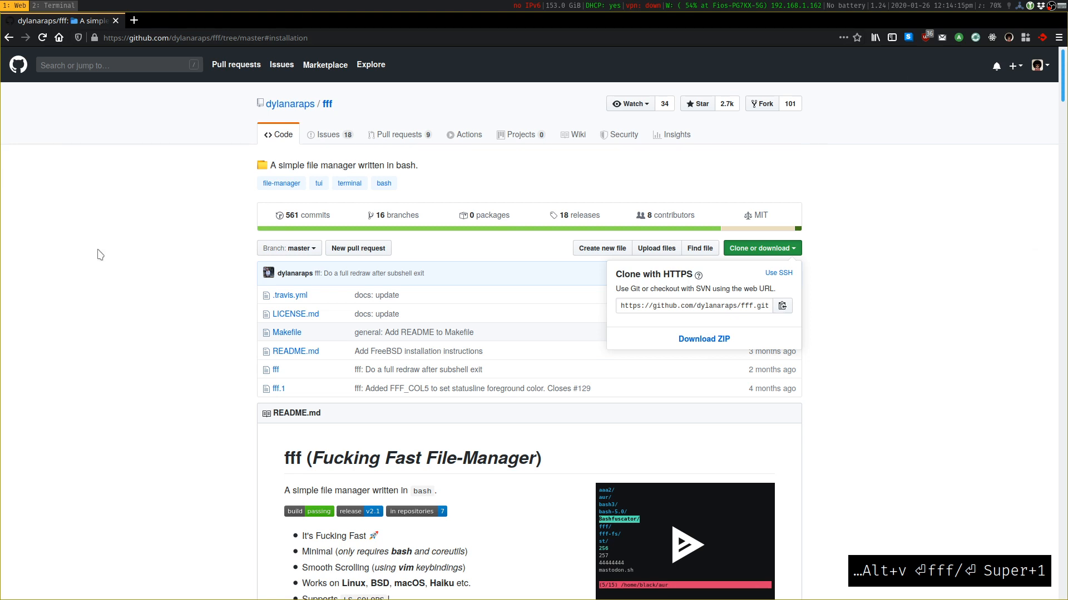
- Return focus to Firefox before checking out tag 2.1 in the fff folder
click(288, 248)
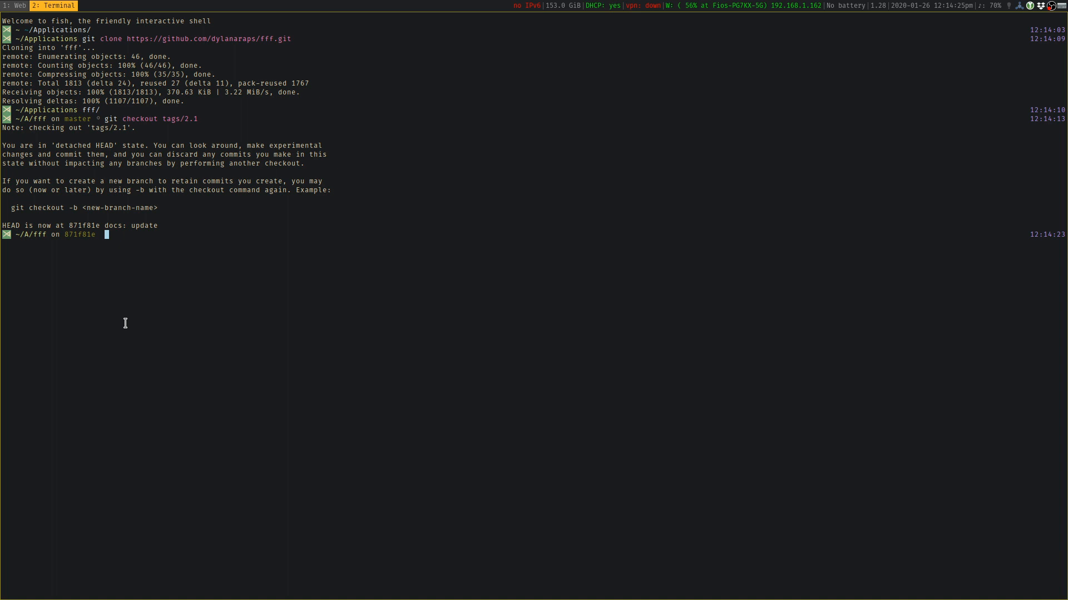
- Install fff system-wide with sudo make install, then launch fff from the home directory
text(sudo make install)
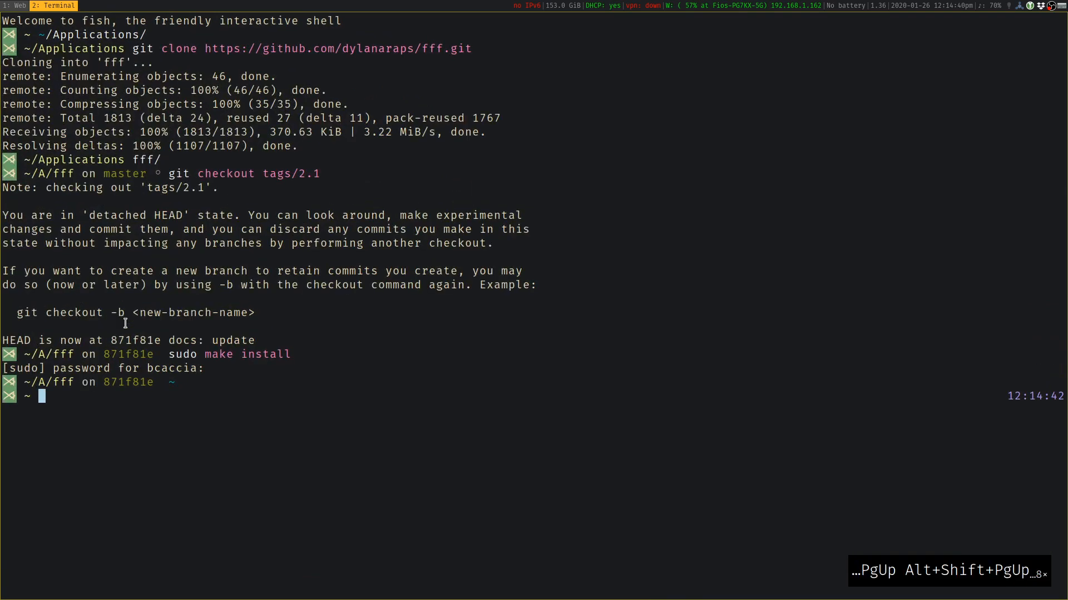
text(fff)
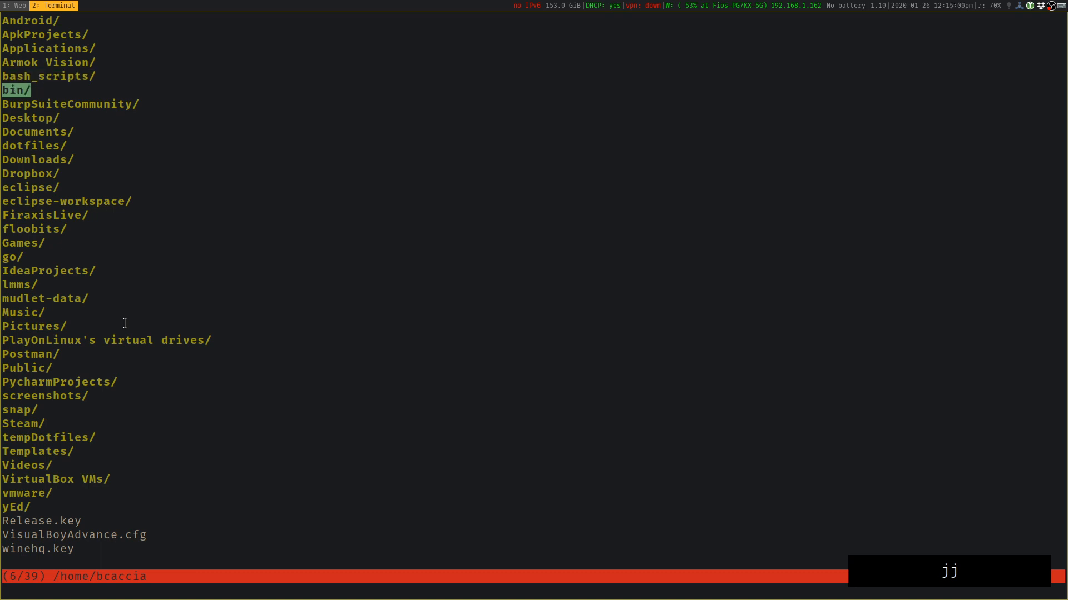
- Move down the home directory listing and enter 'Drop' at the go-to-directory prompt
key(j)
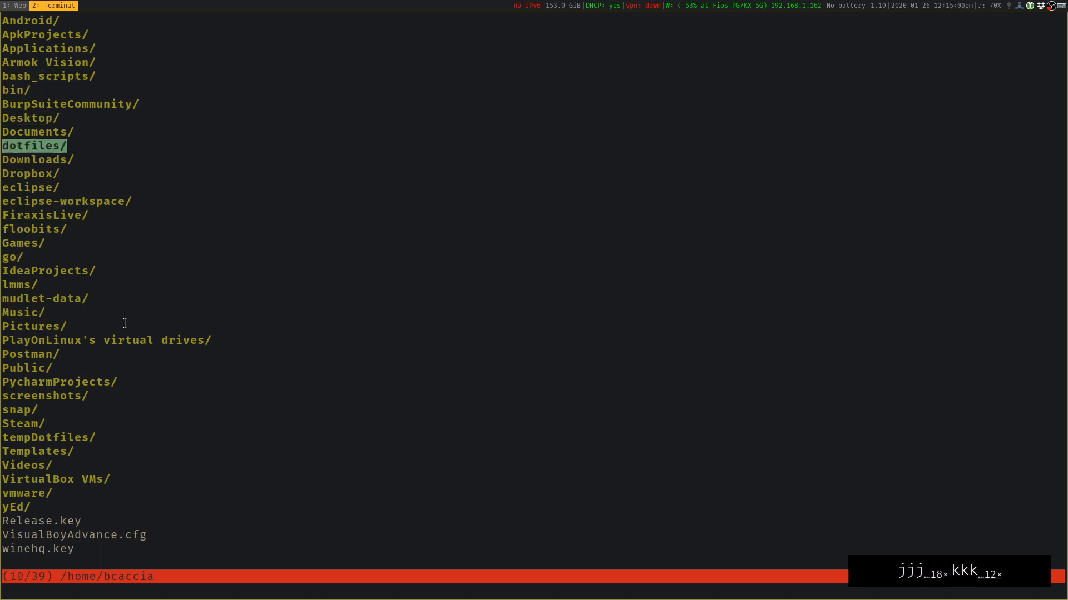
key(j)
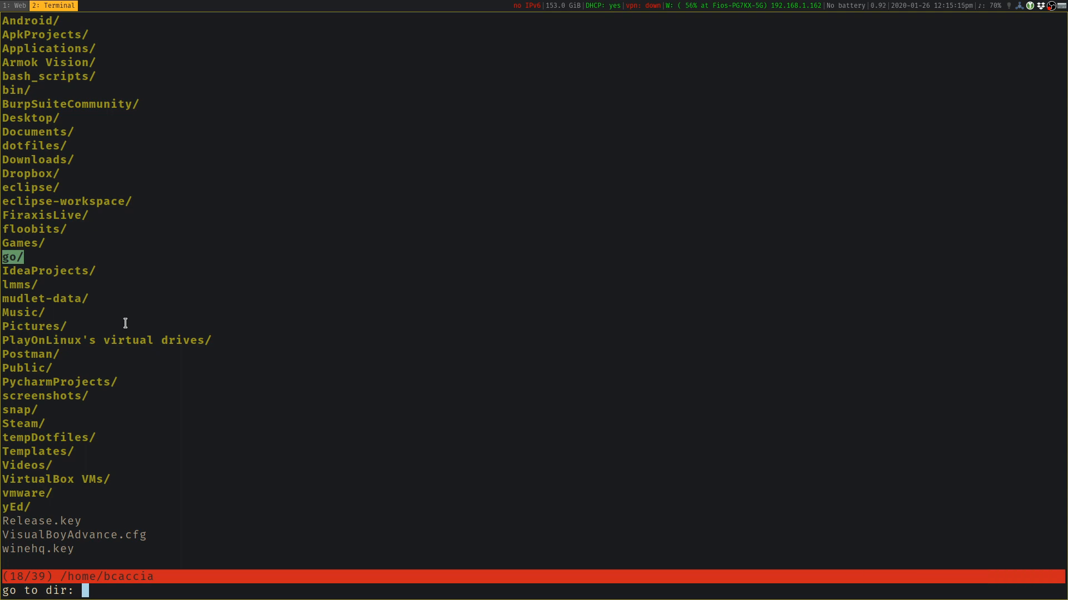
text(Drop)
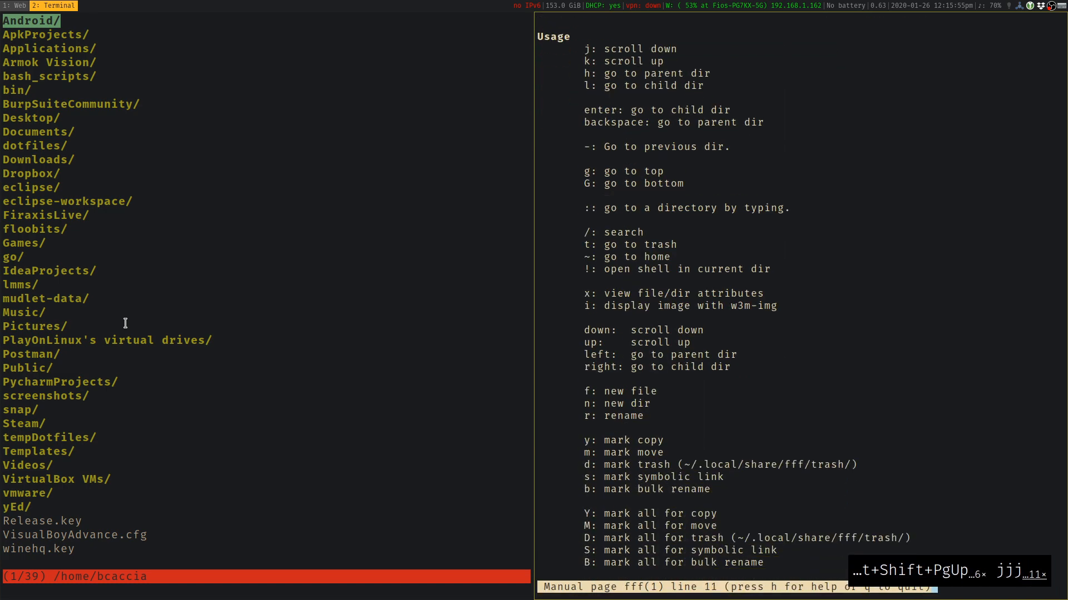
- Scroll the fff manual, then jump between list ends and settle on winehq.key (39 of 39)
scroll(down, 3)
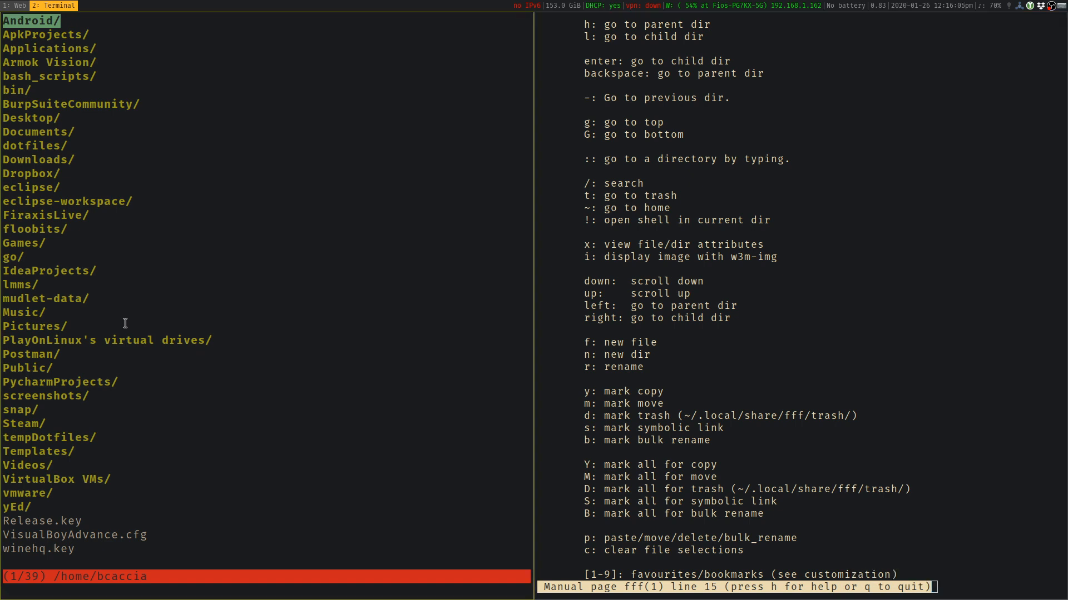
key(G)
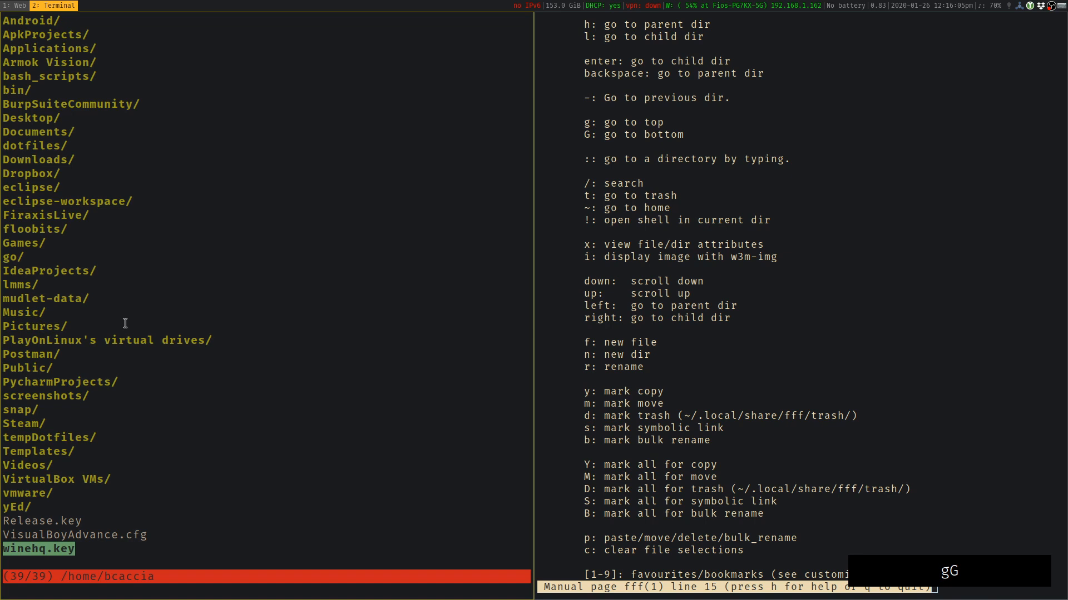
key(g)
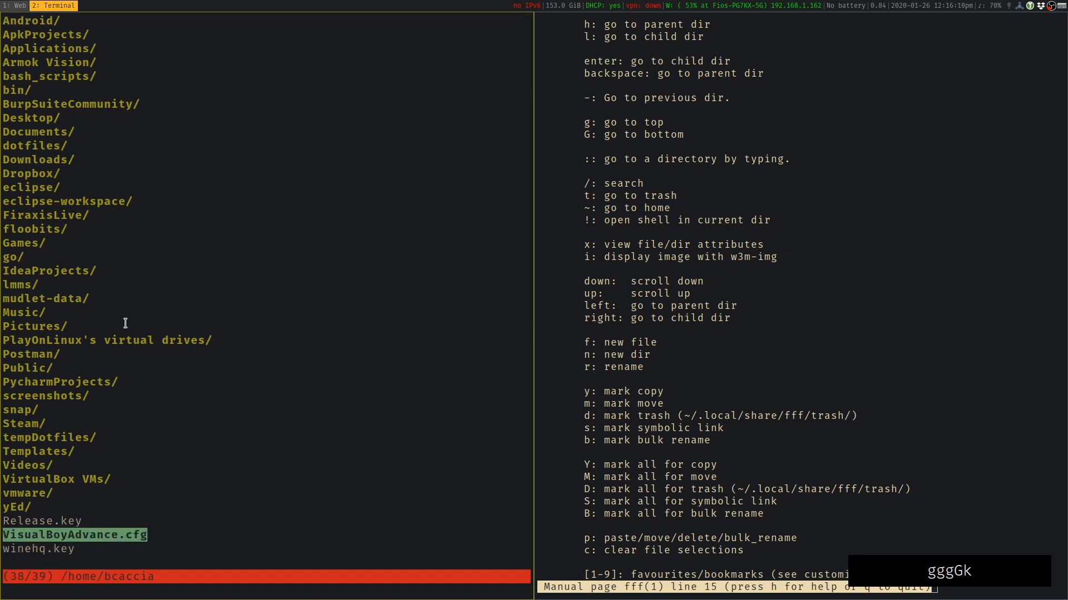
key(x)
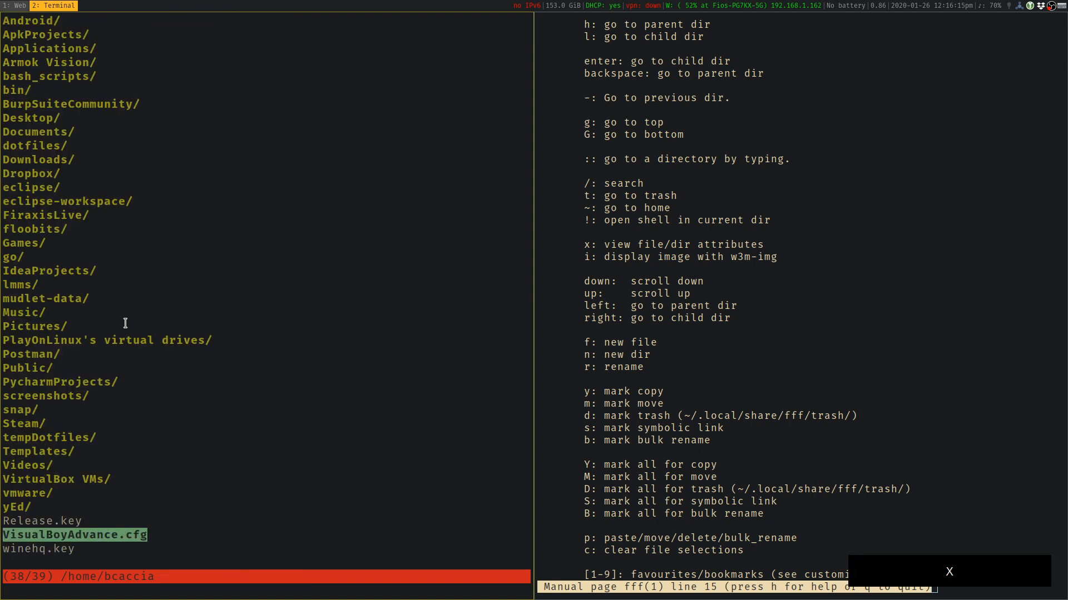
key(j)
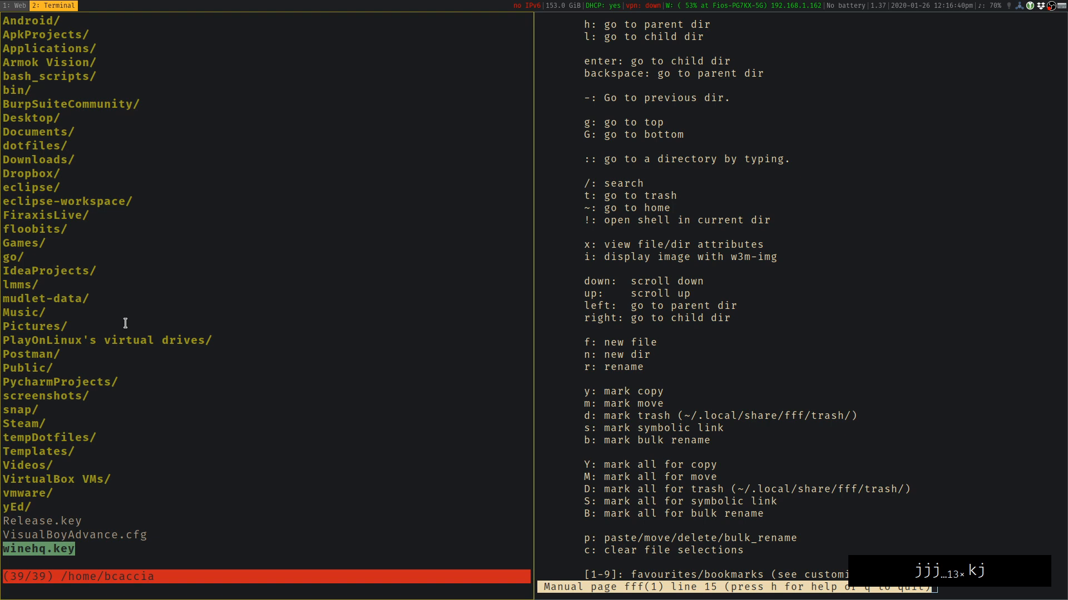
- Create a testDir folder, enter it, and start a new Readme.md file
key(n)
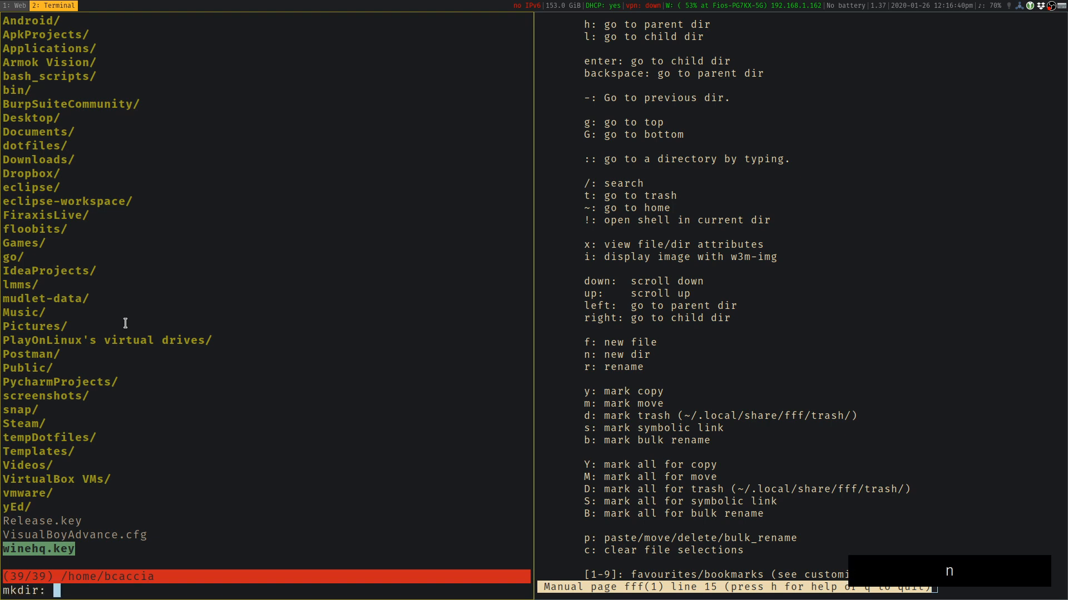
text(testDir)
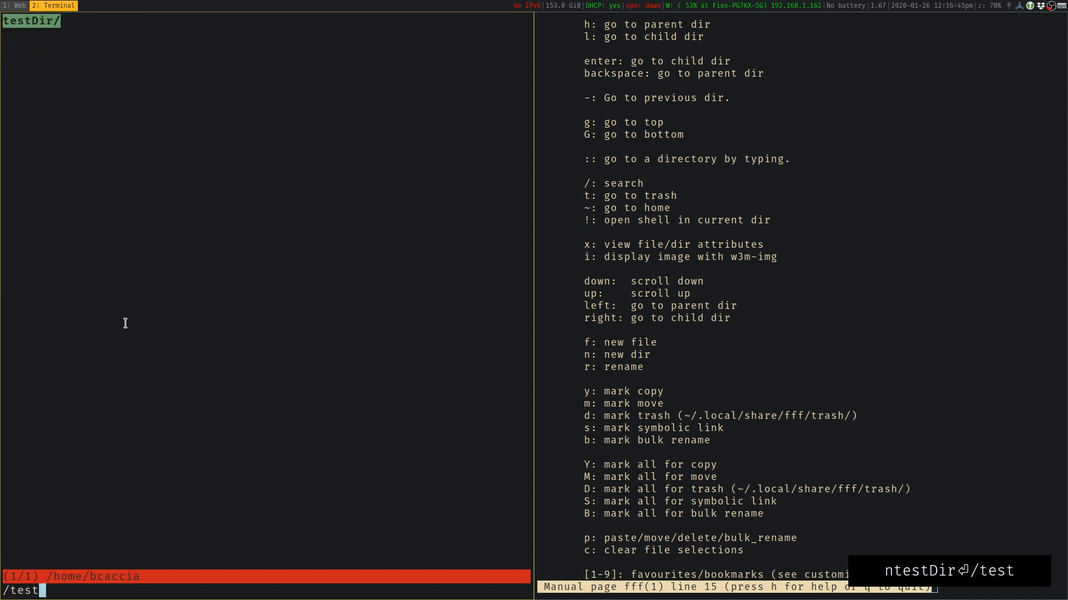
key(enter)
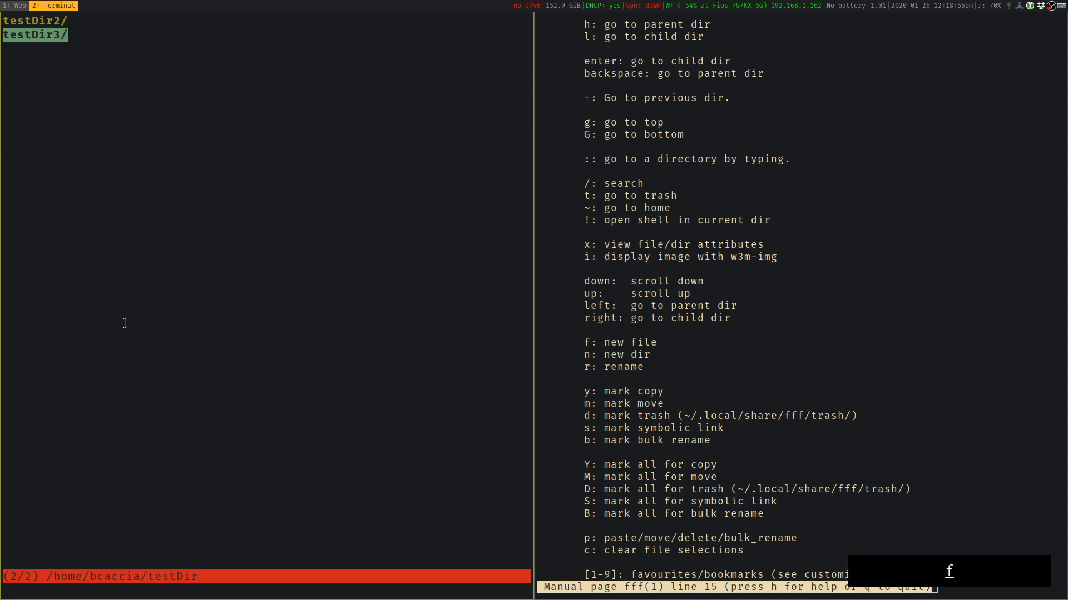
text(Readme.)
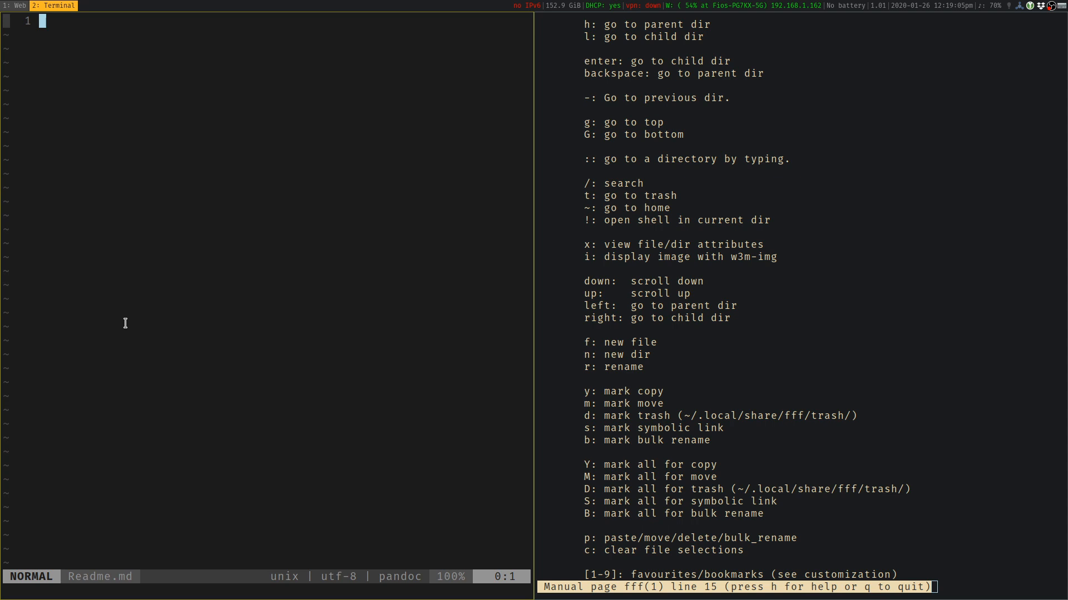
- Write the heading '# README' into Readme.md and save it back to fff
key(i)
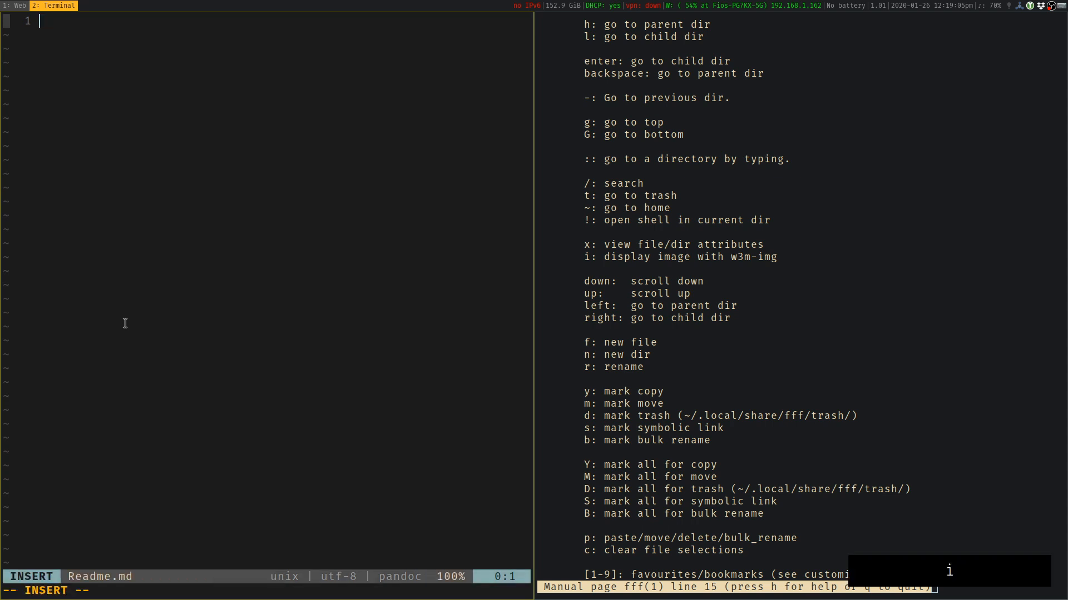
text(# README)
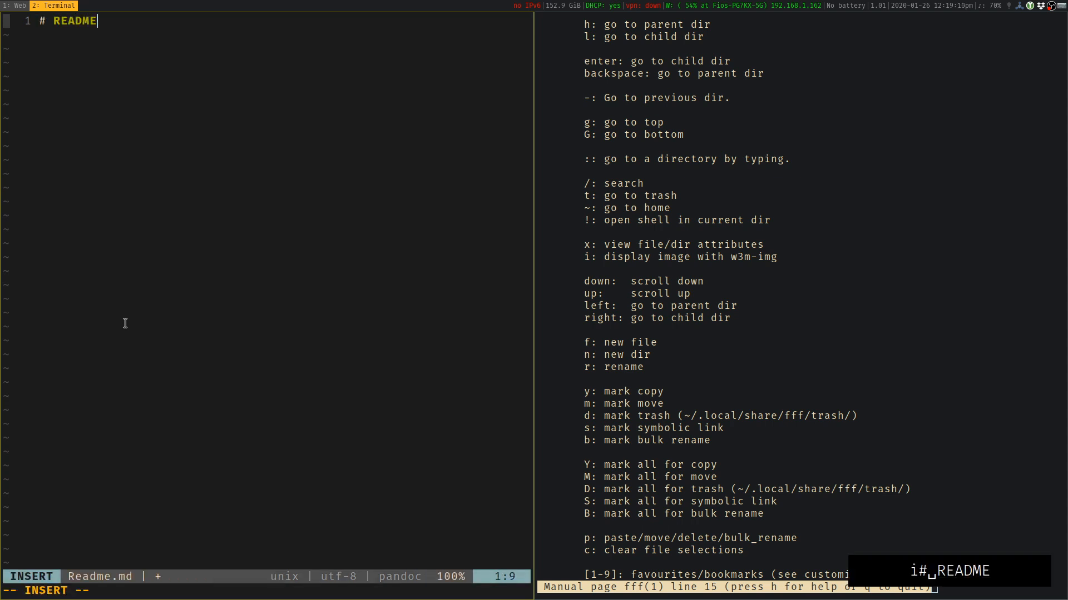
key(Escape)
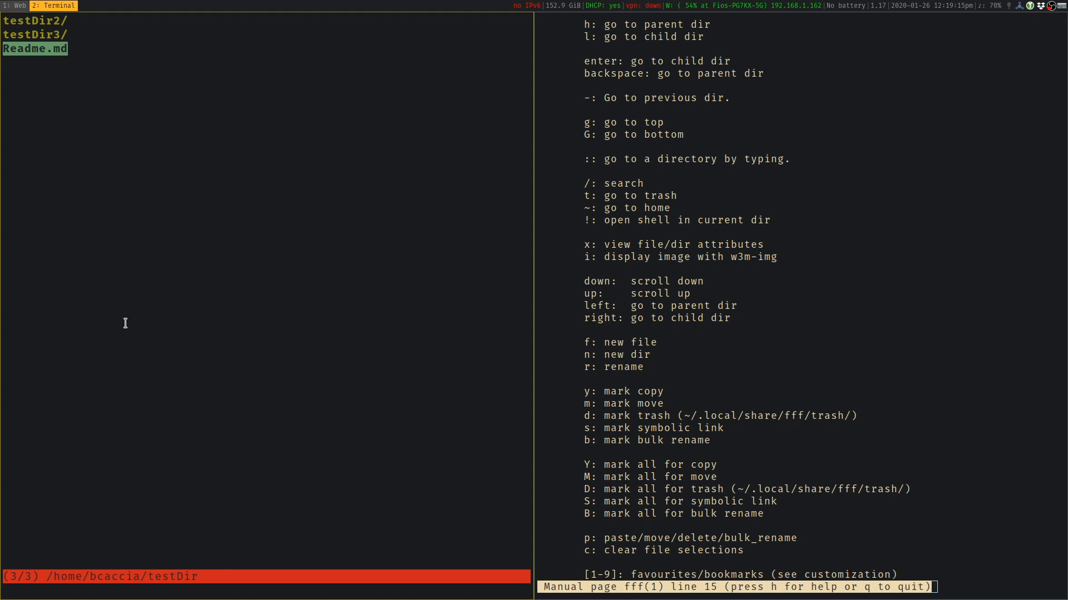
- Copy Readme.md and paste it into testDir3
key(y)
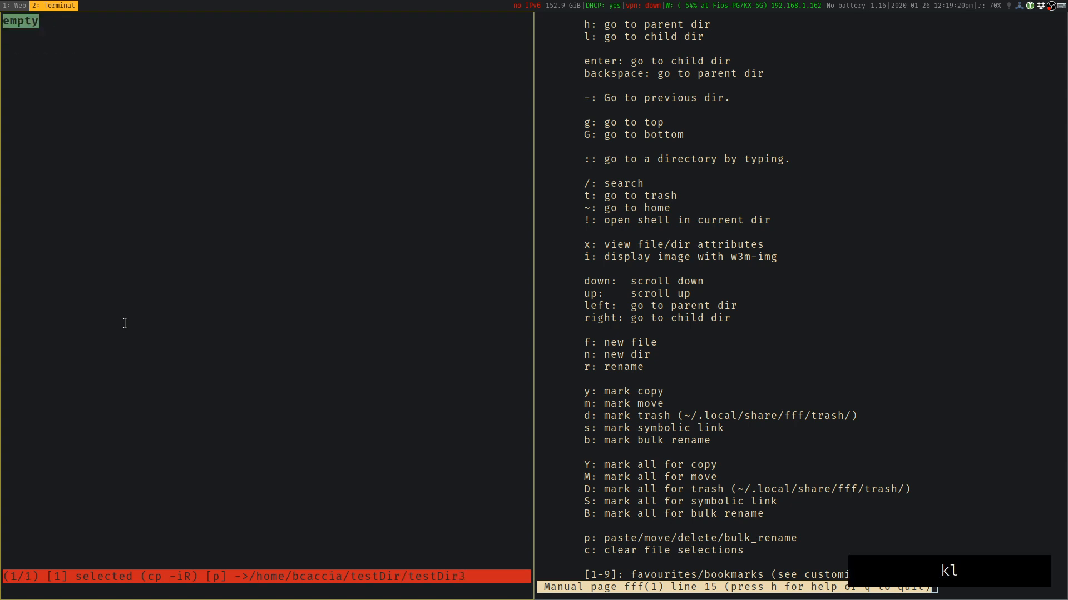
key(p)
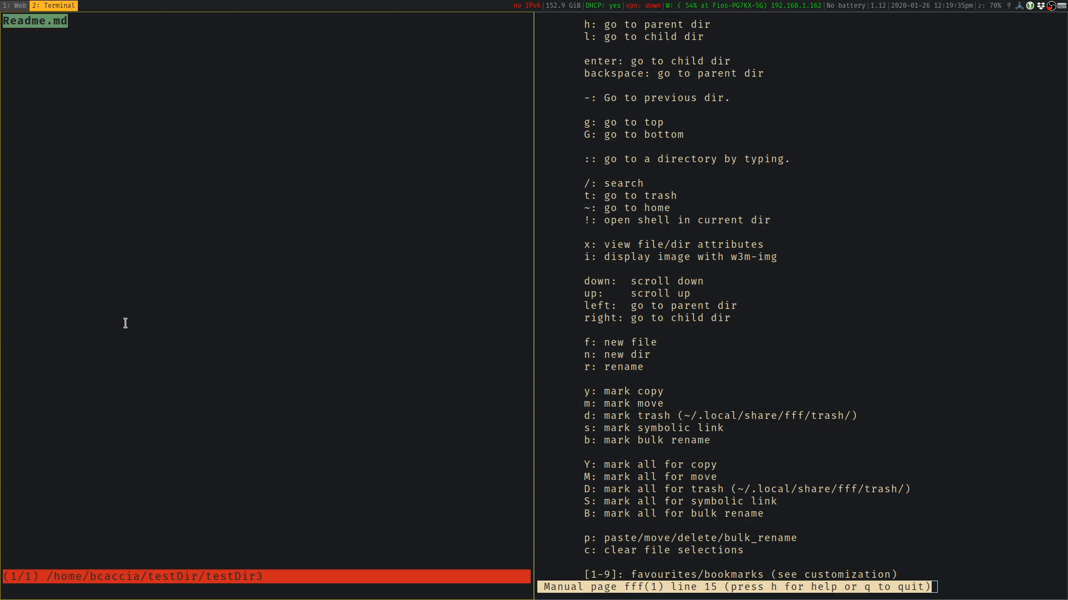
- Rename the copied readme to Topic1.md and create Topic2.md and Topic3.md
key(r)
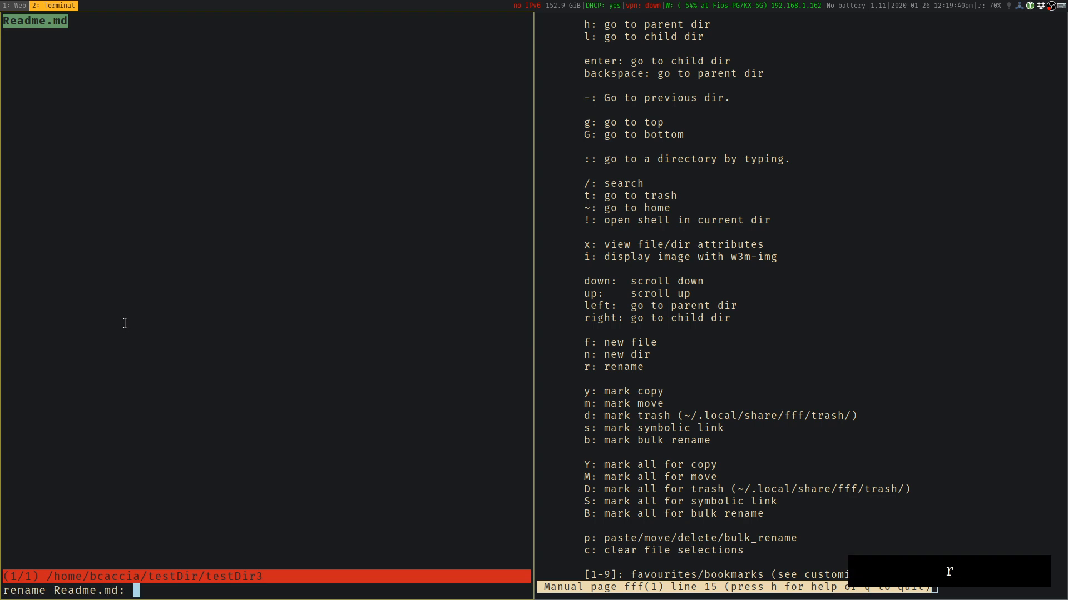
text(Top)
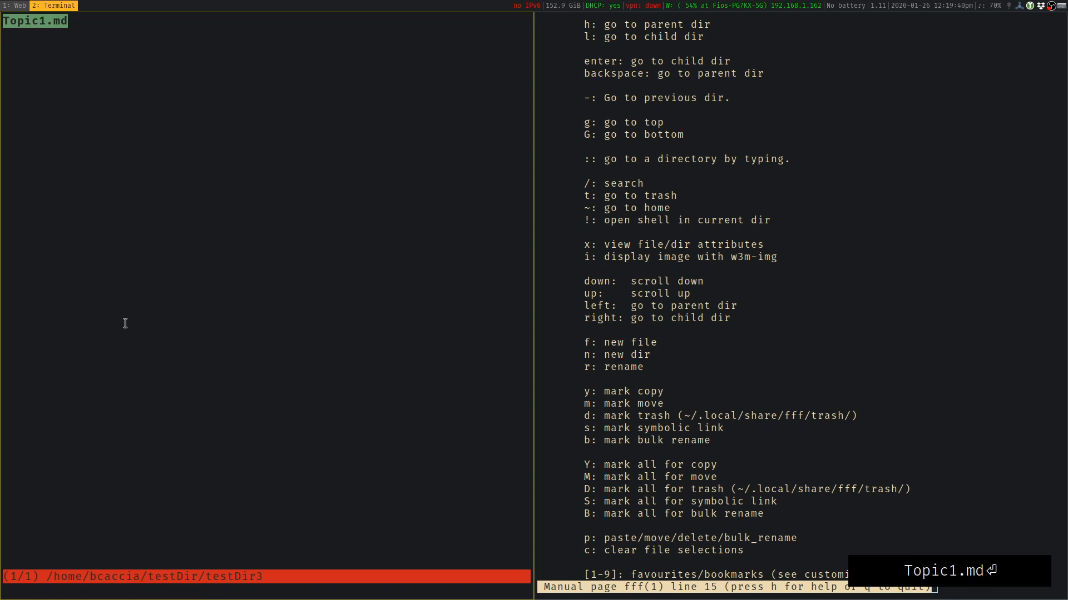
key(h)
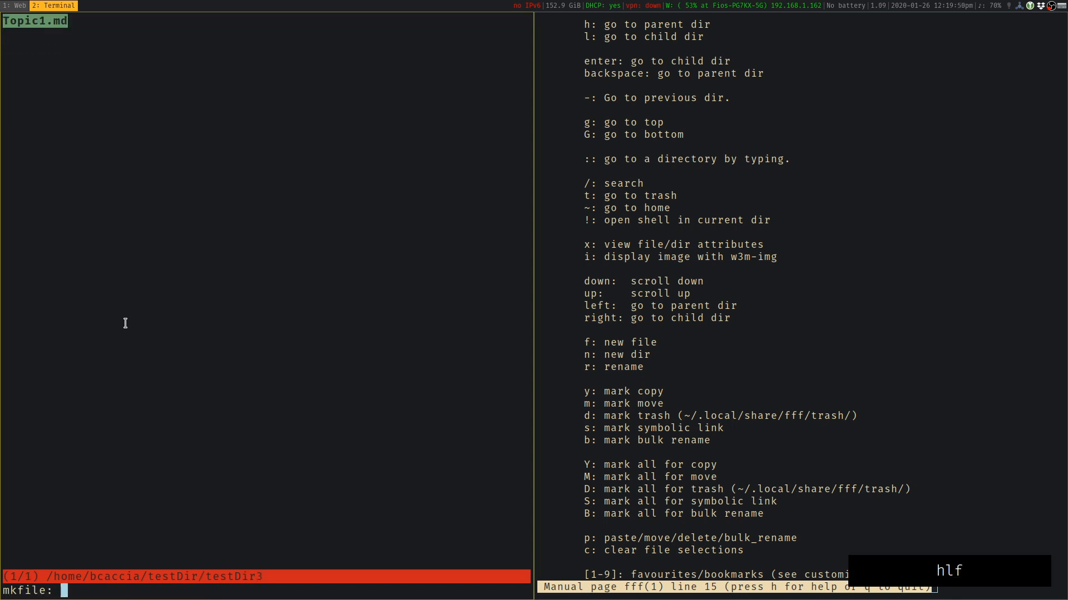
text(Topic)
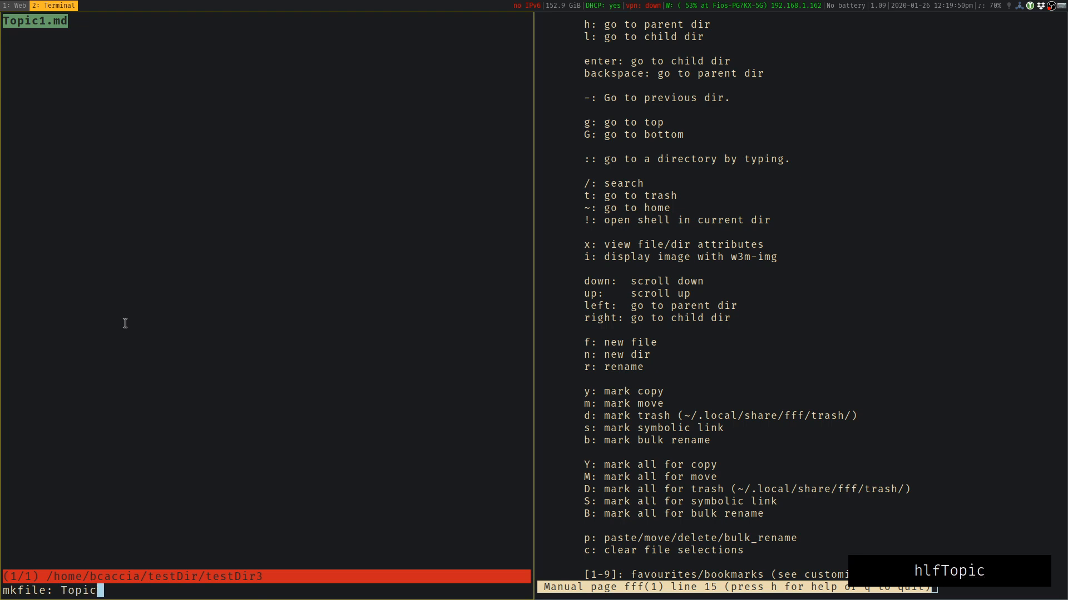
text(2.md)
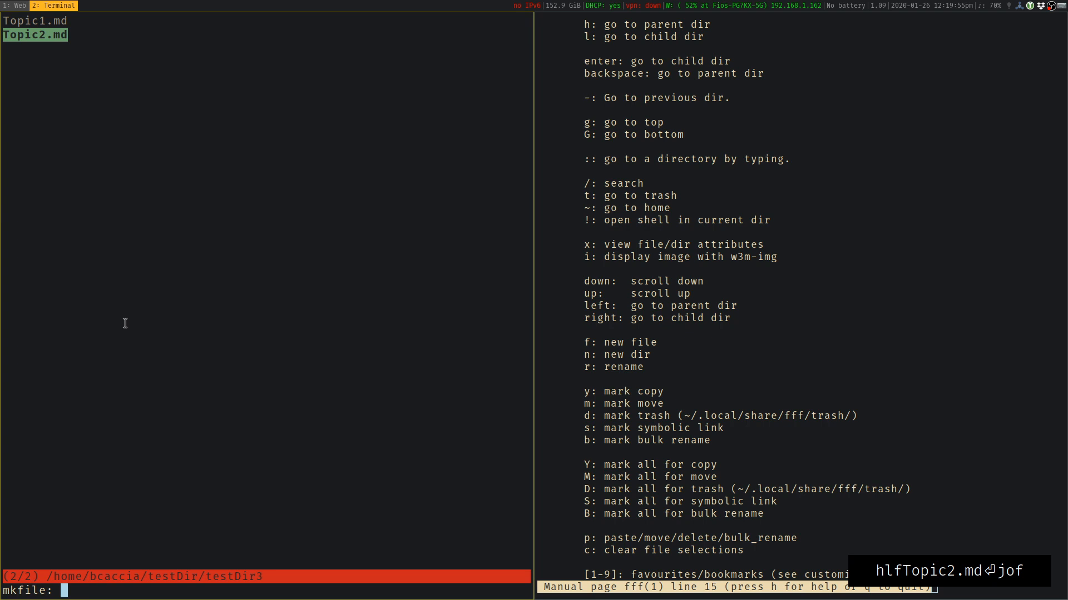
text(Topic3.)
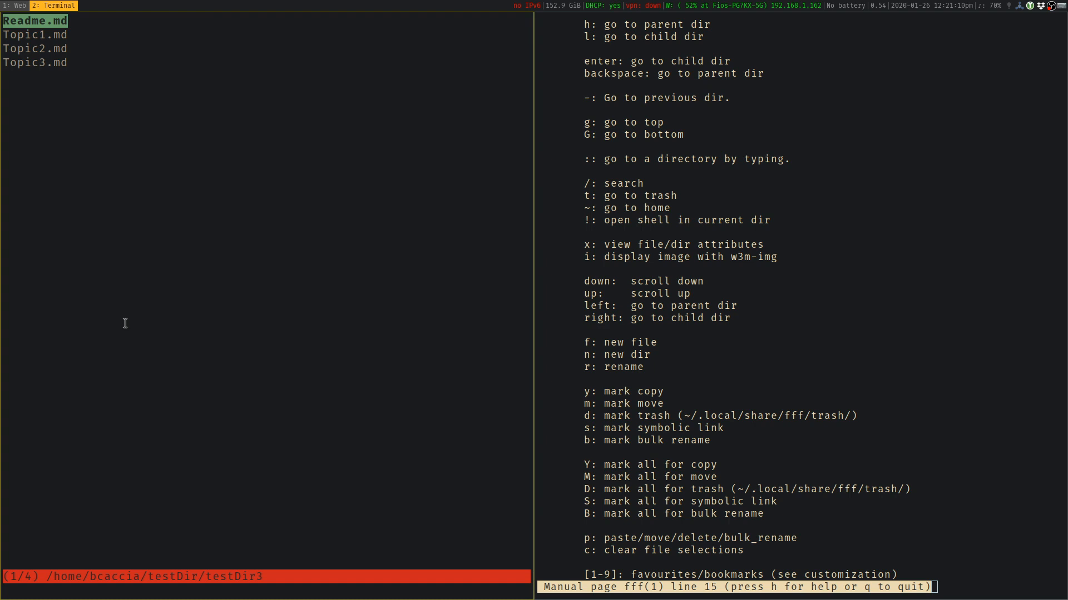
- Bulk rename in Neovim so Readme.md becomes Topic4.md, leaving Topic1.md through Topic4.md
key(B)
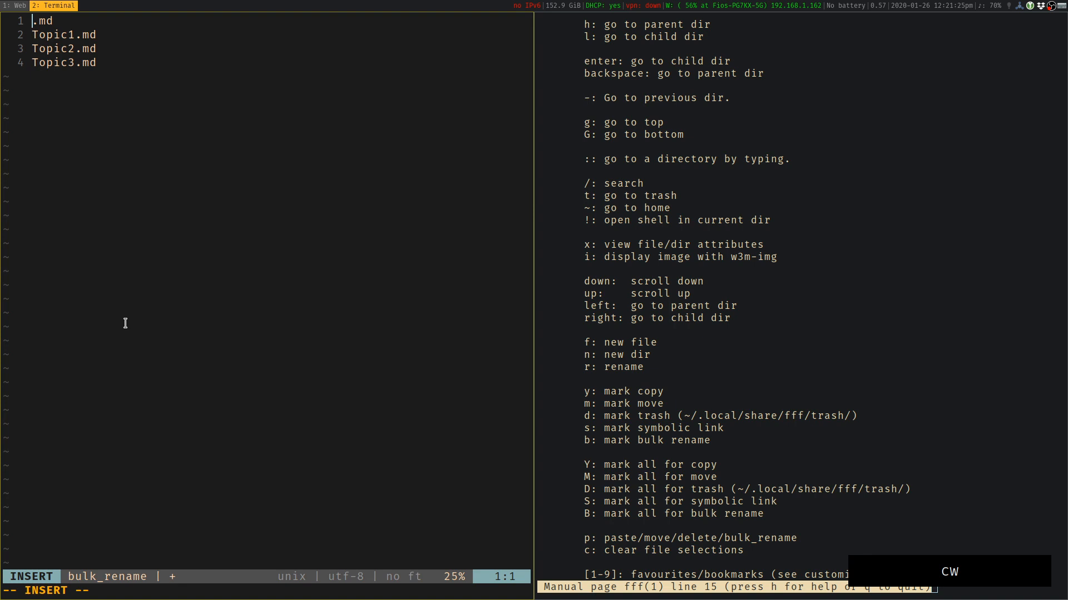
text(Topic)
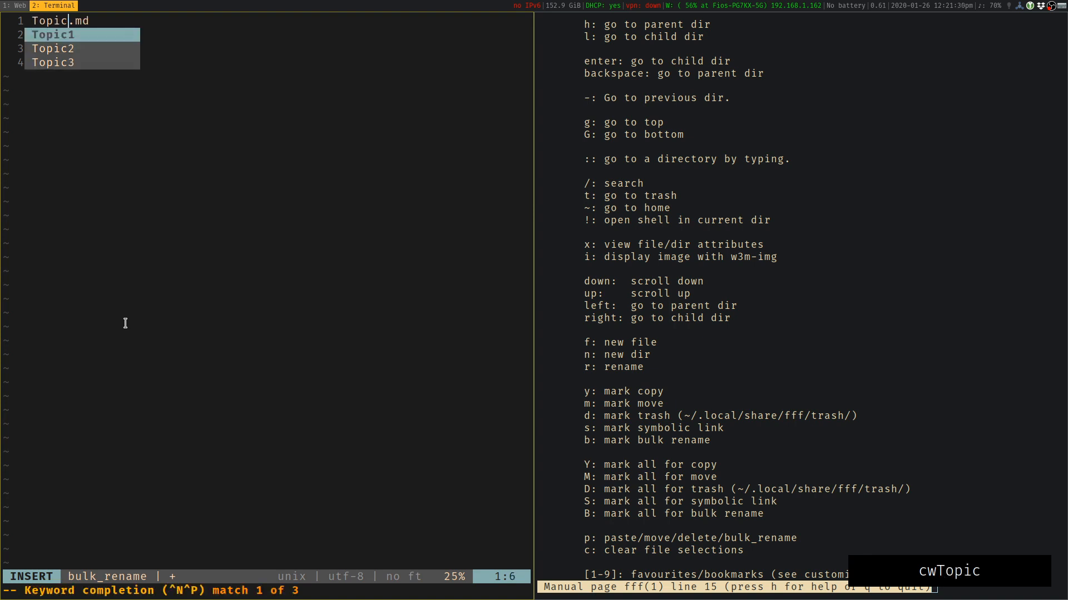
key(Escape)
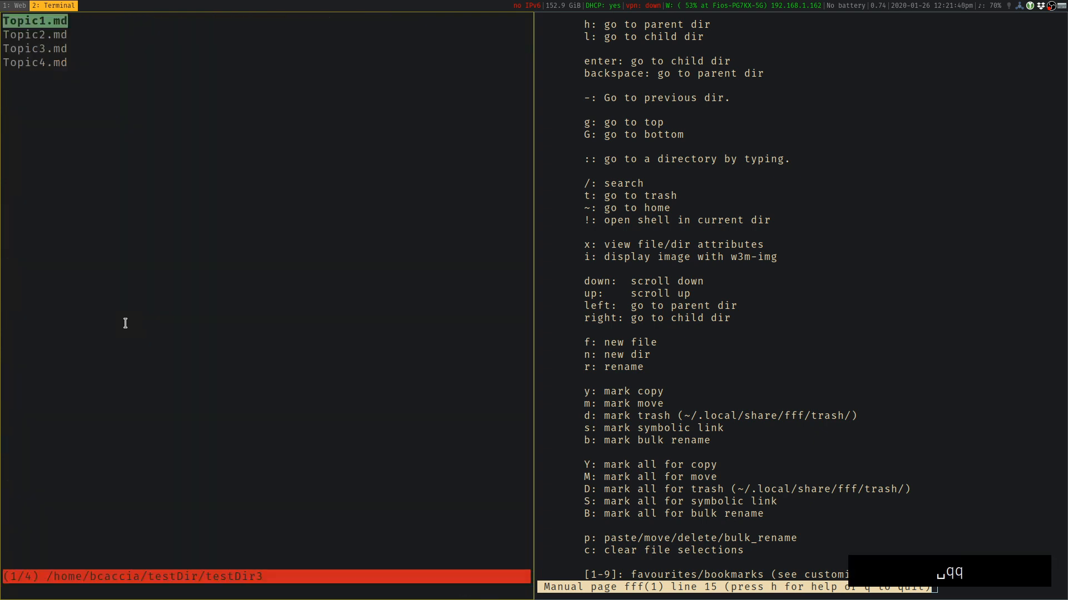
- Go up to the parent testDir, now listing only testDir3 and testDir4
key(h)
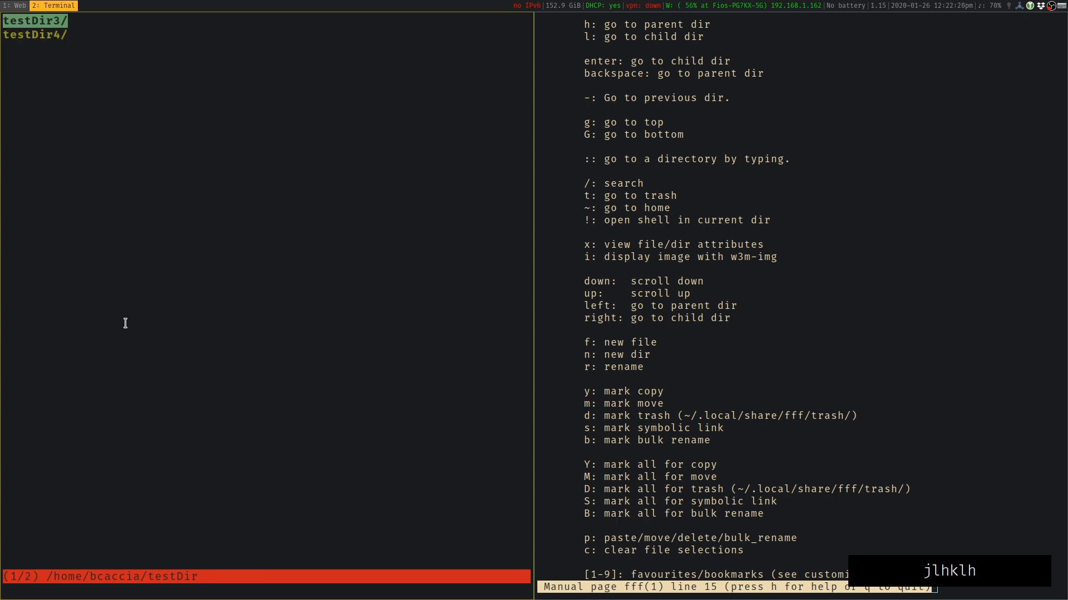
- Trash testDir3 and testDir4 after clearing a stray mark, then return to the fff GitHub page
key(d)
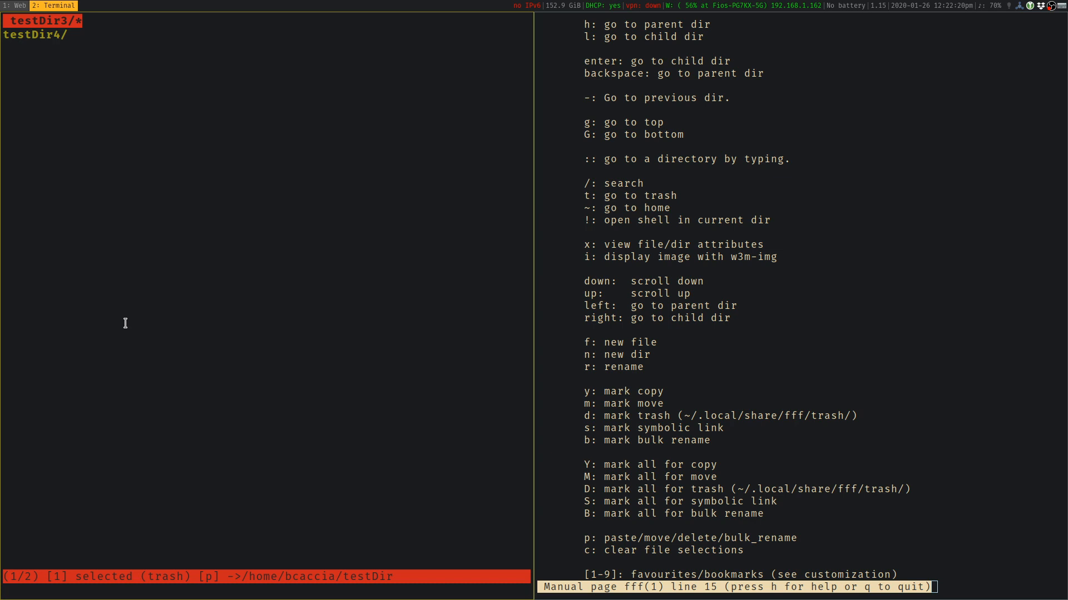
key(d)
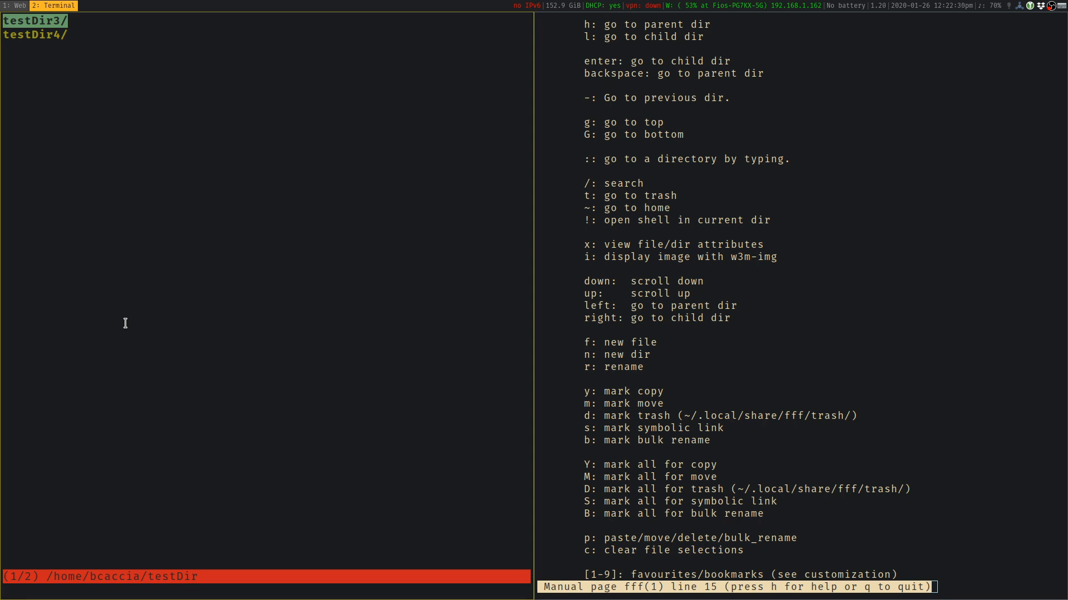
key(D)
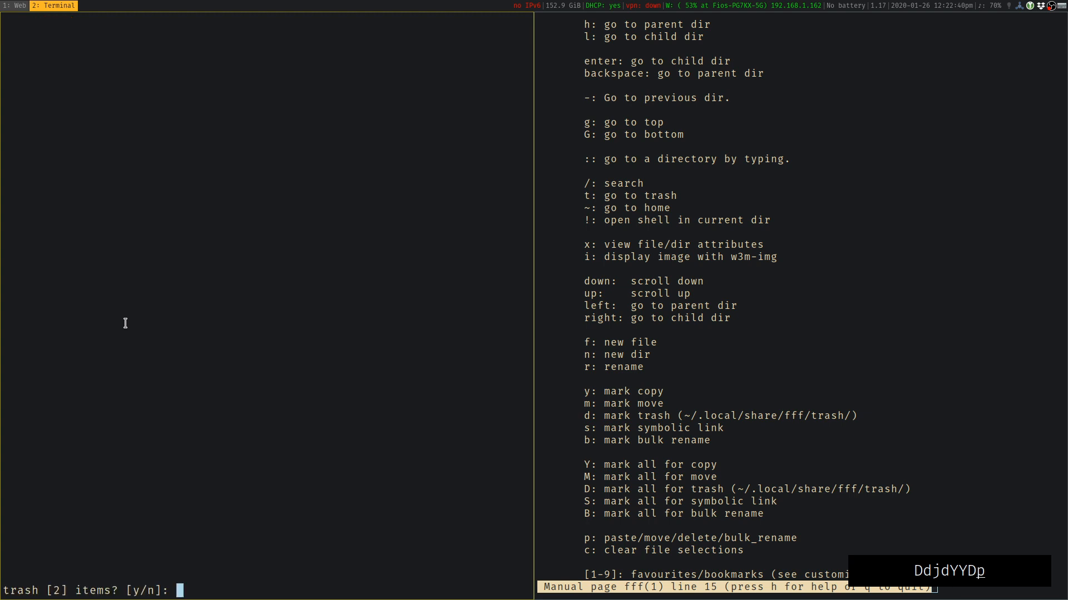
text(y)
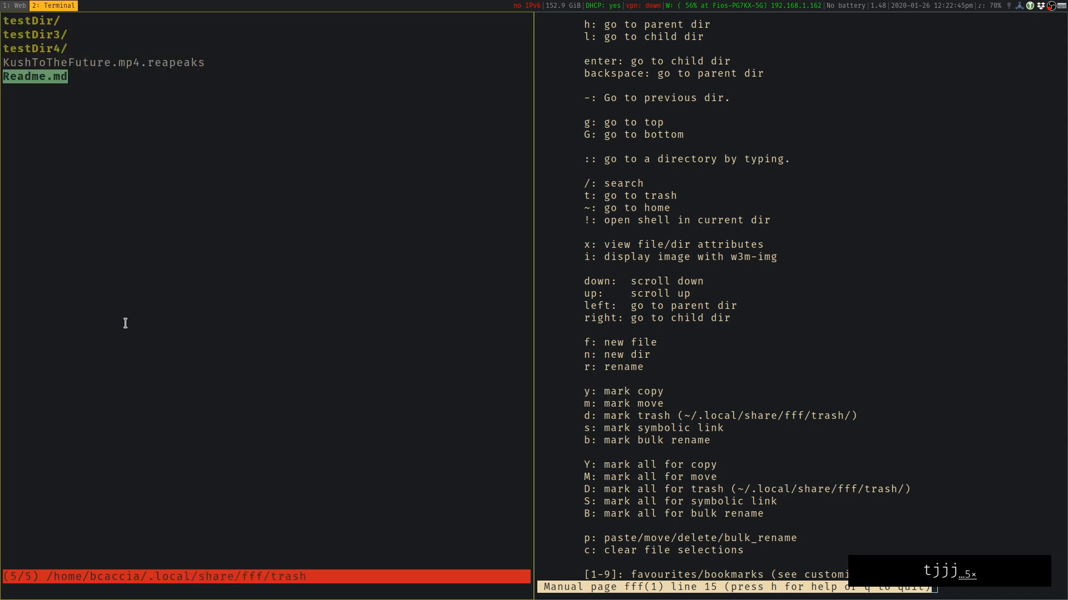
click(16, 4)
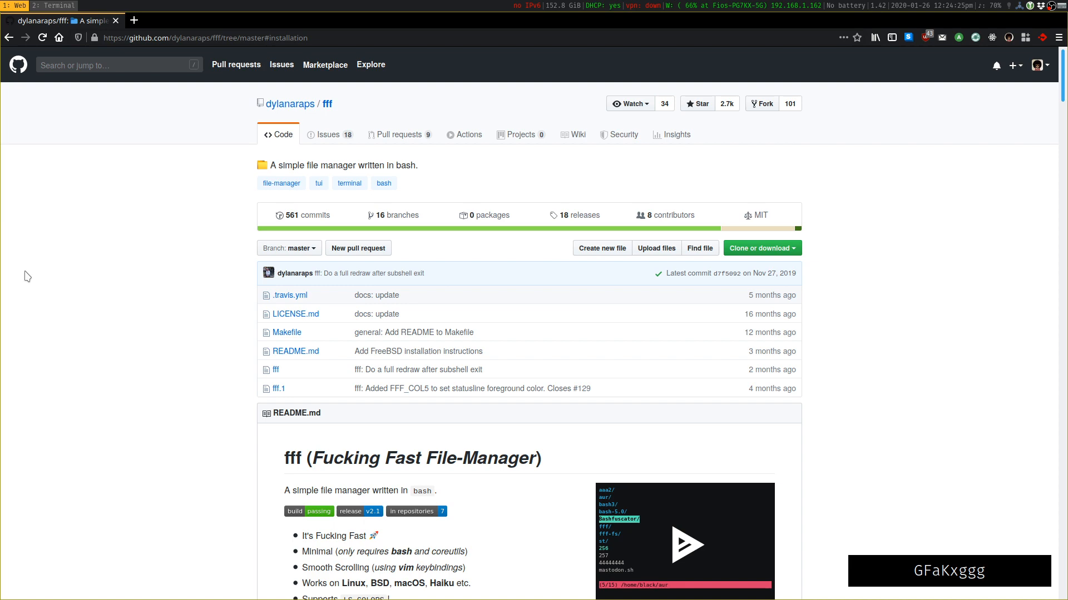
- Visit the fff.vim plugin page from the README and open the author's profile in a new tab
scroll(down, 3)
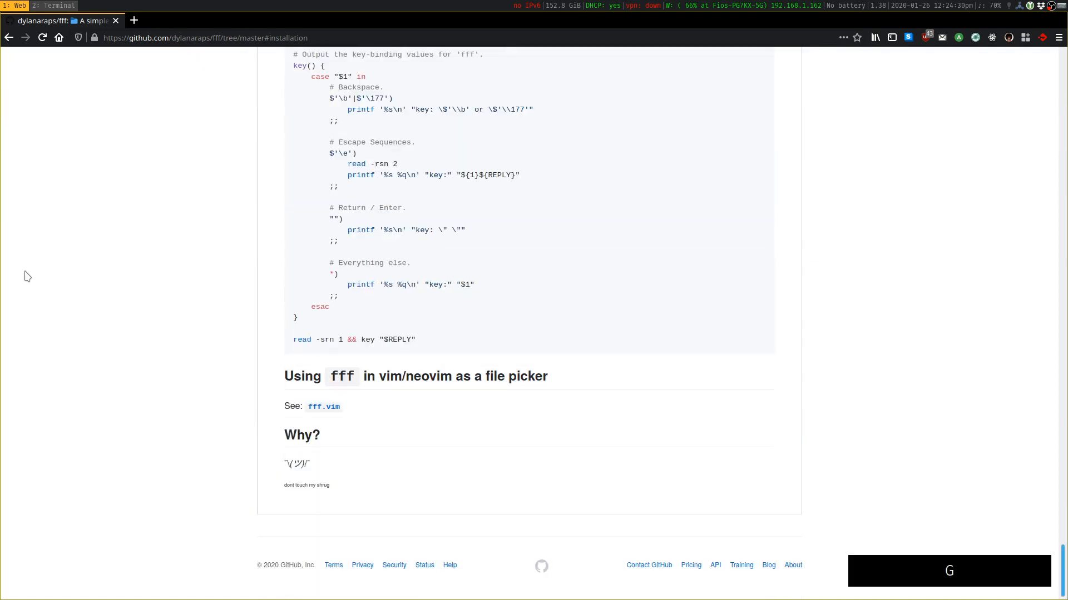
click(322, 407)
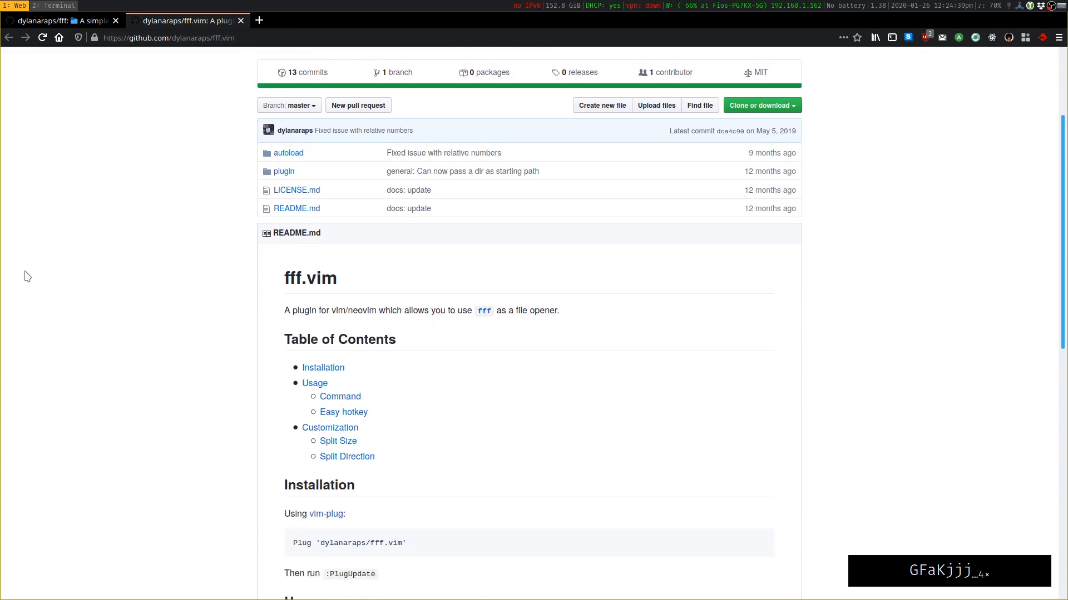
click(61, 20)
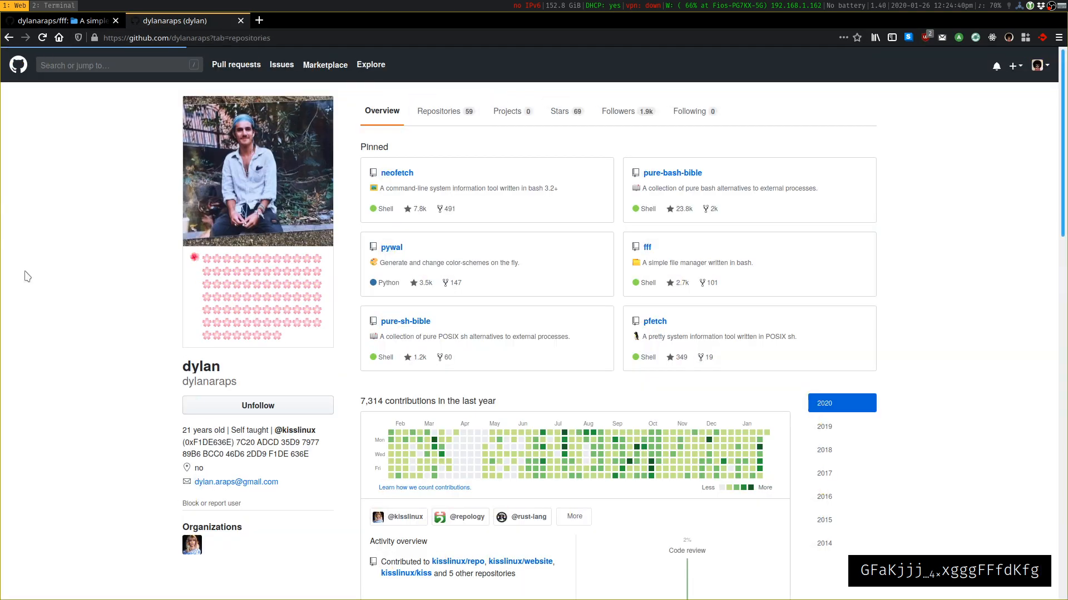
- Browse dylanaraps's repositories list down past dotfiles to bin and pash
click(438, 110)
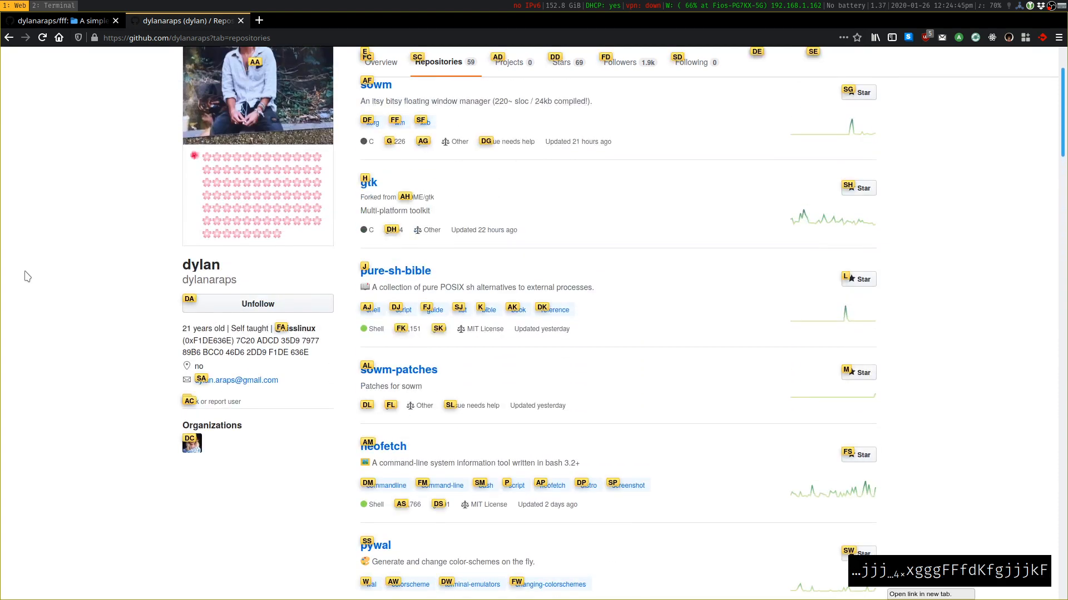
scroll(down, 3)
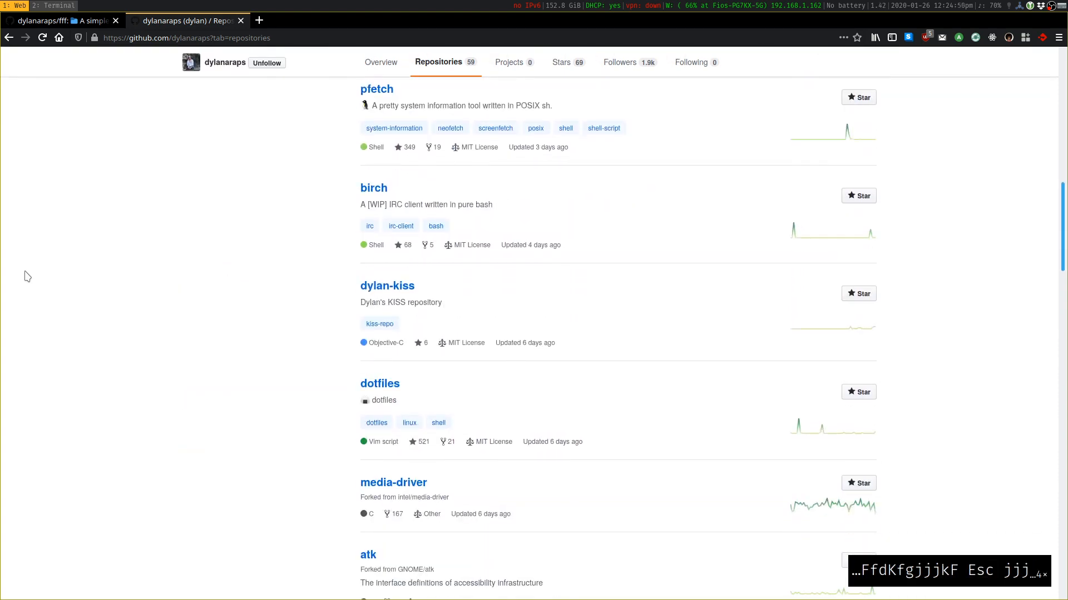
scroll(down, 3)
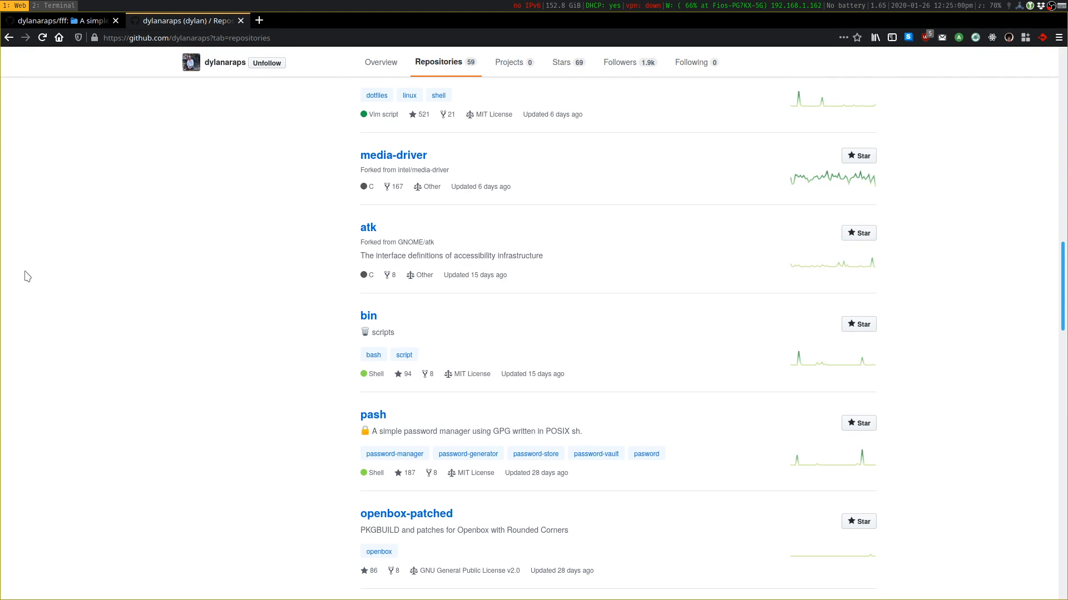